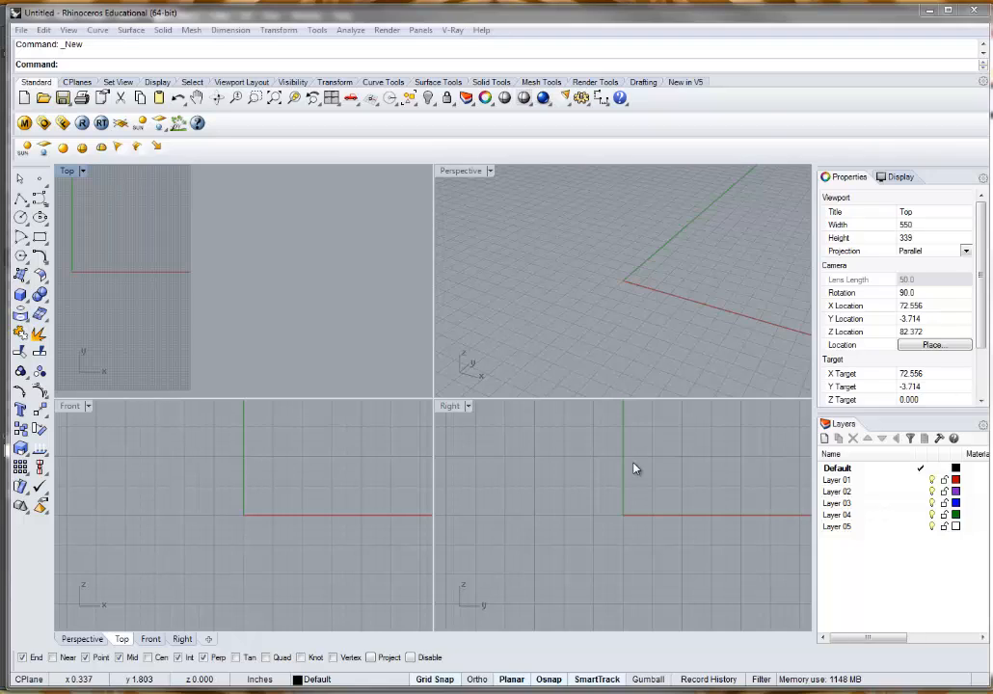
mouse_move(273, 301)
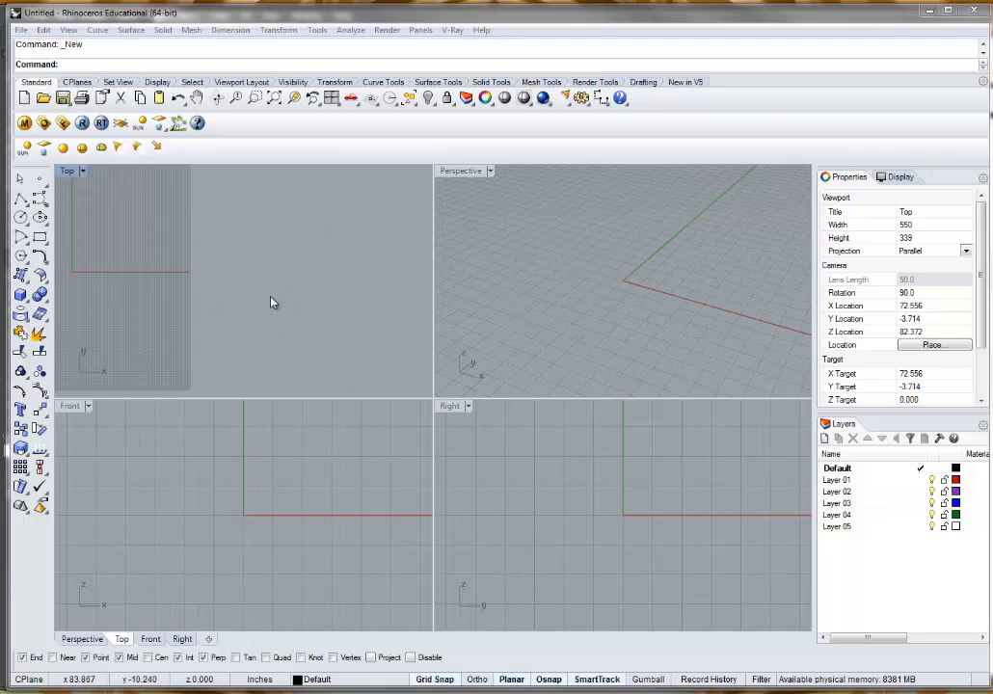
mouse_move(279, 297)
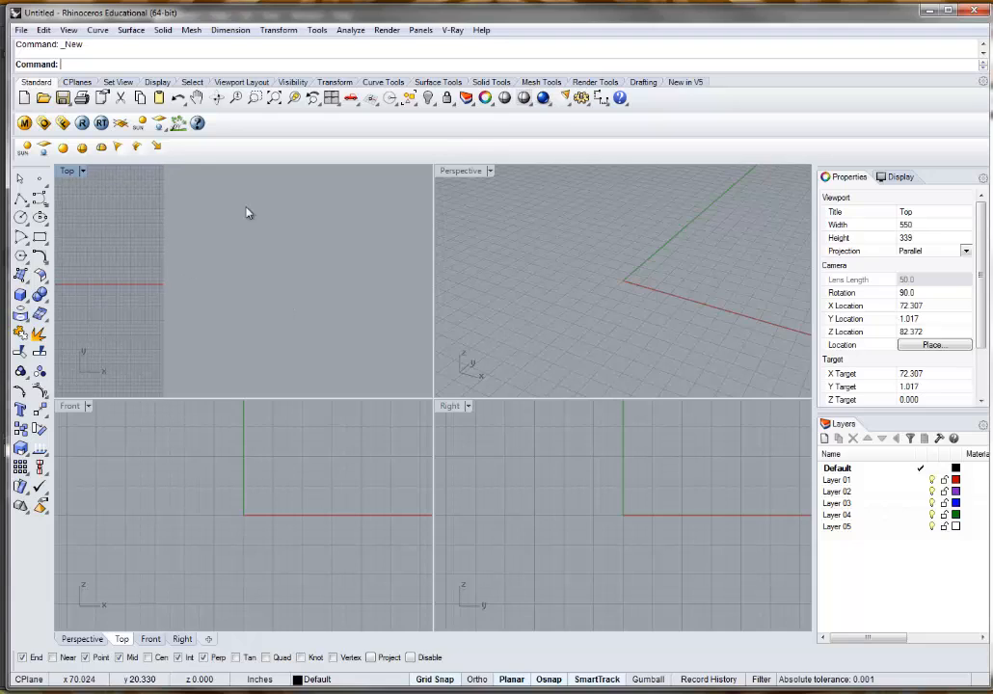
mouse_move(332, 308)
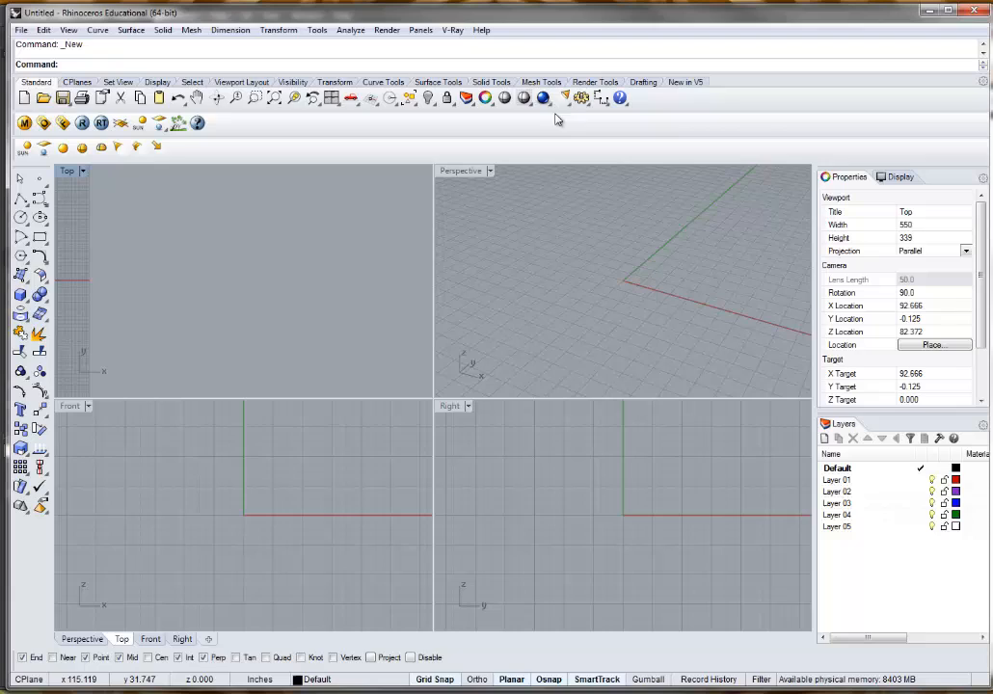
- In Options > Appearance > Colors, set the viewport Background colour to white and apply it
left_click(543, 96)
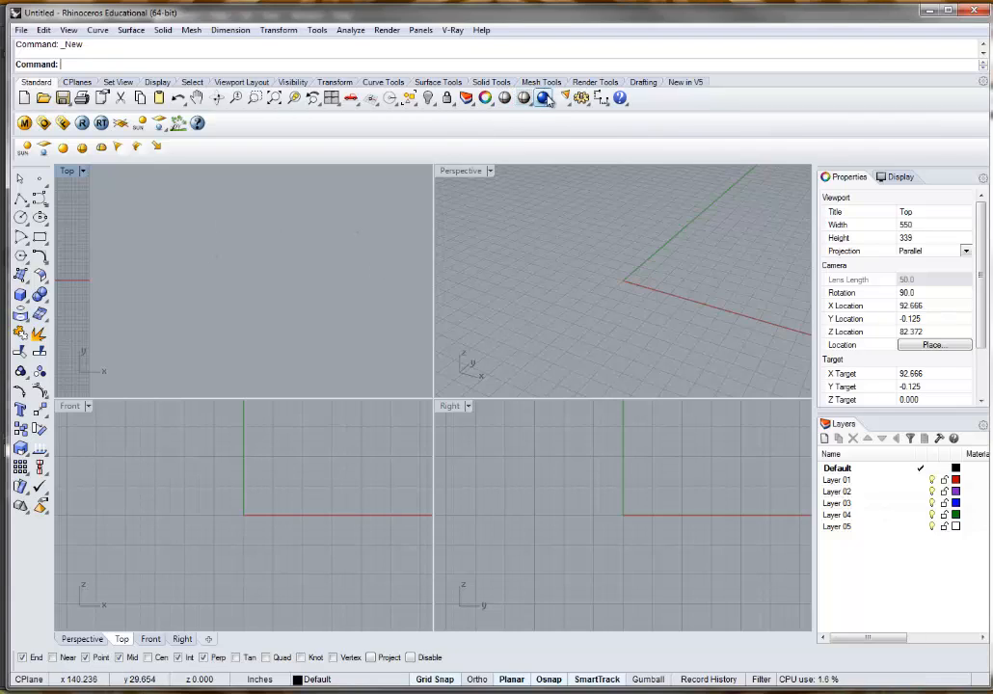
left_click(543, 96)
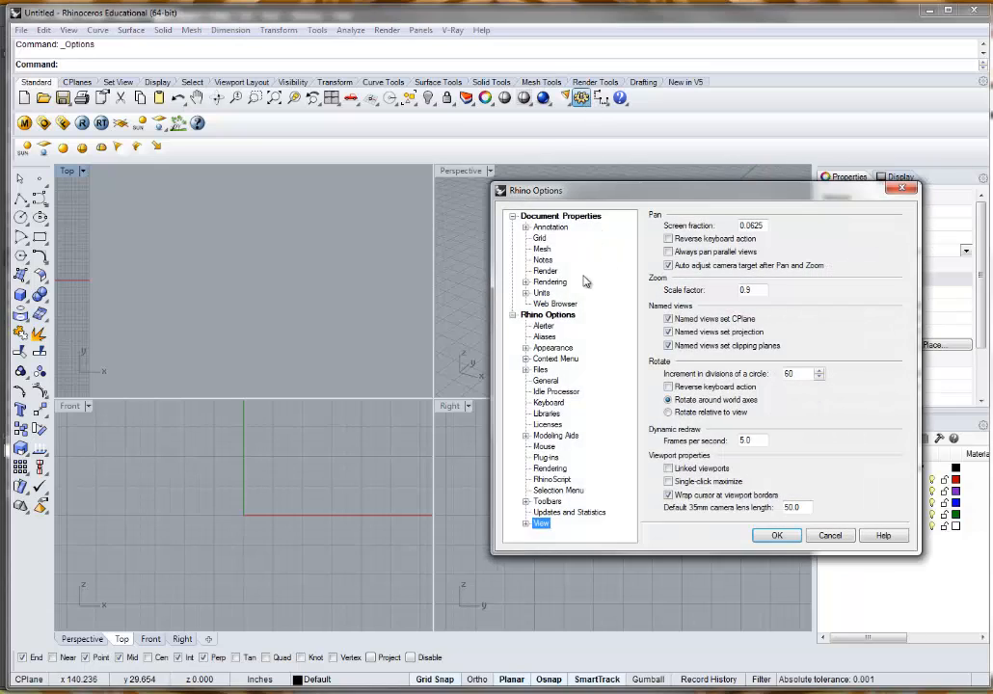
left_click(526, 347)
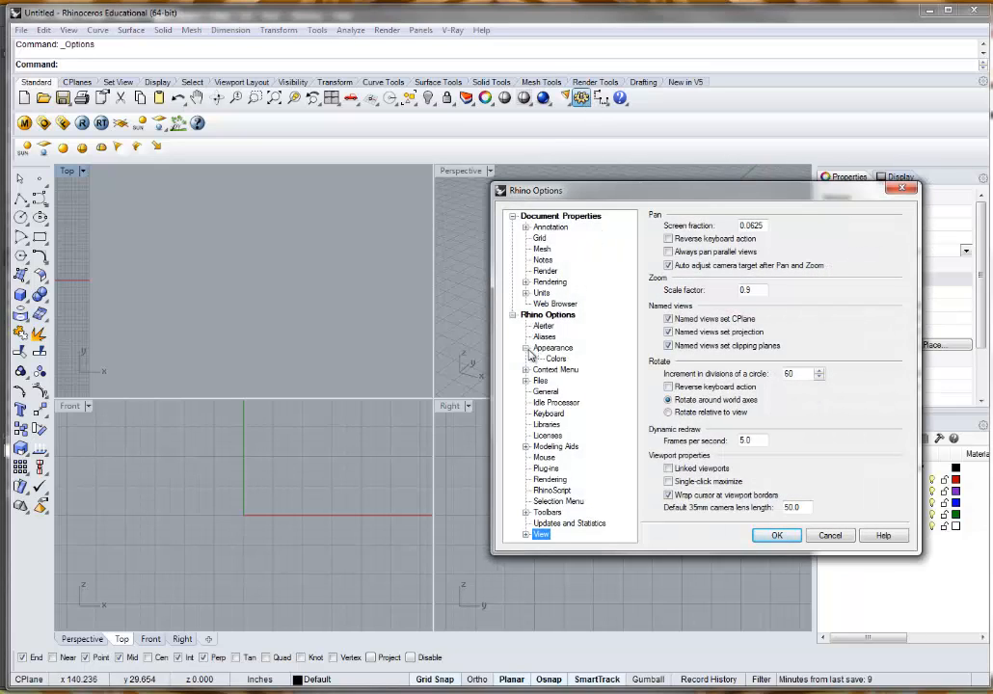
left_click(555, 356)
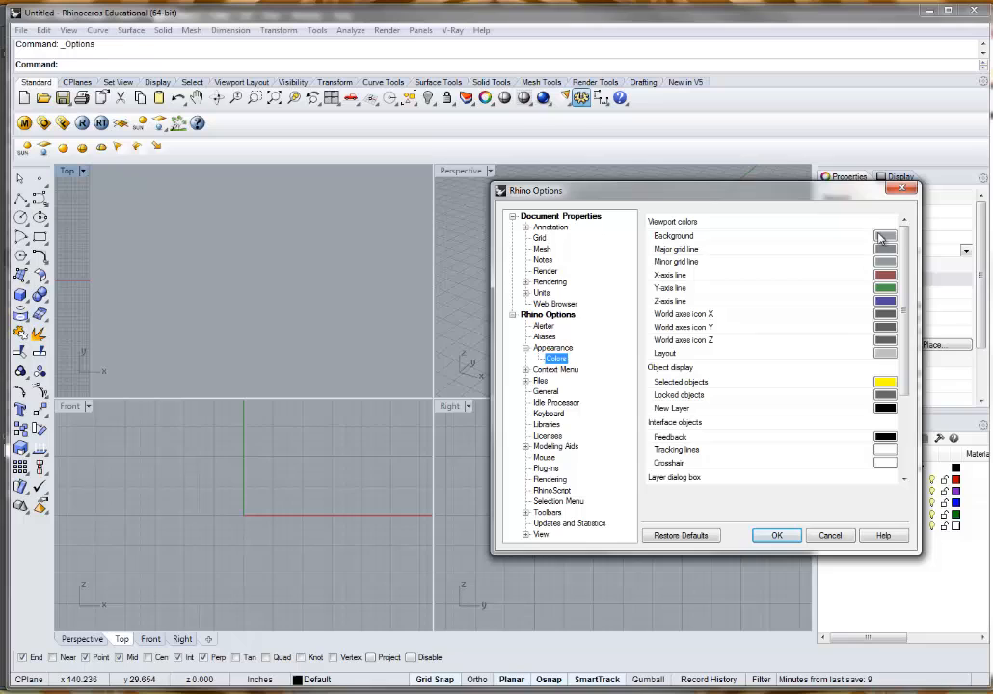
left_click(883, 236)
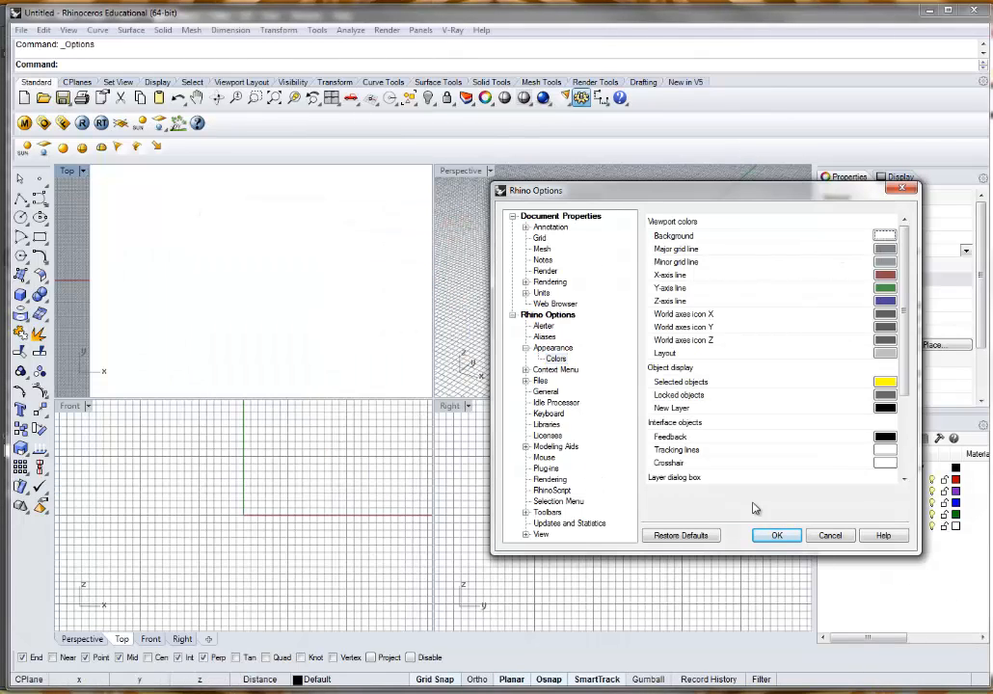
left_click(775, 536)
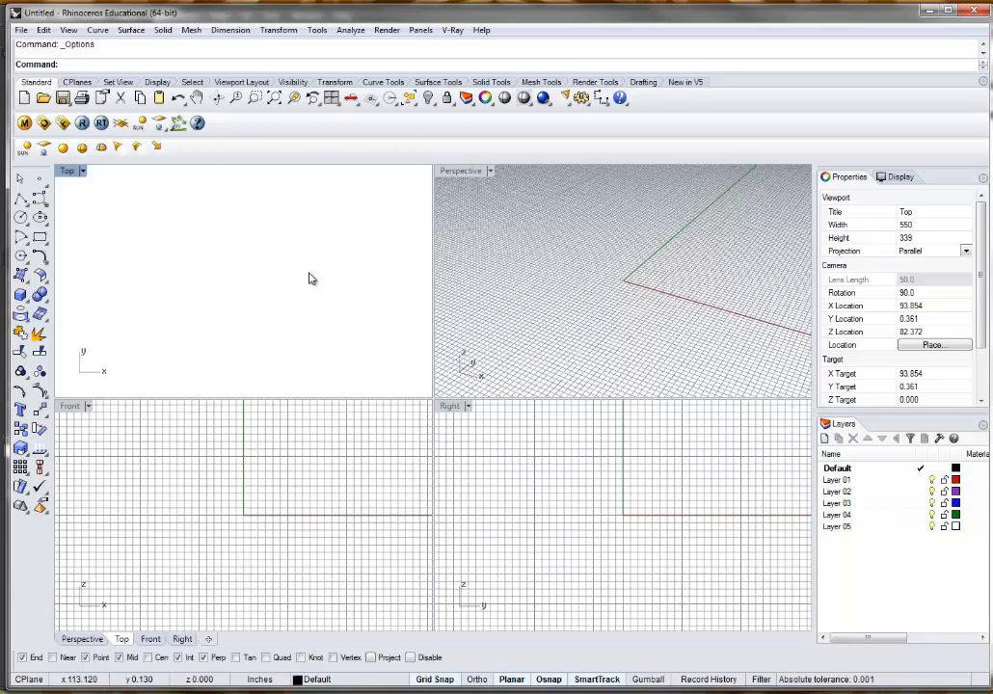
mouse_move(282, 278)
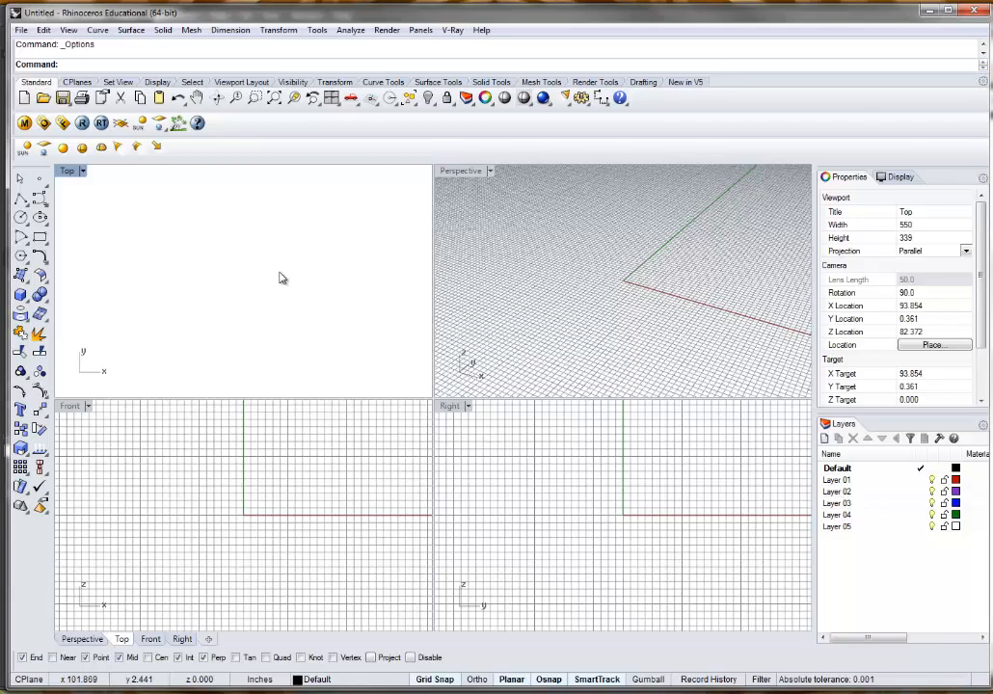
- Run BackgroundBitmap, pick the watch sketch image from Documents and place it in the Top view
type("B")
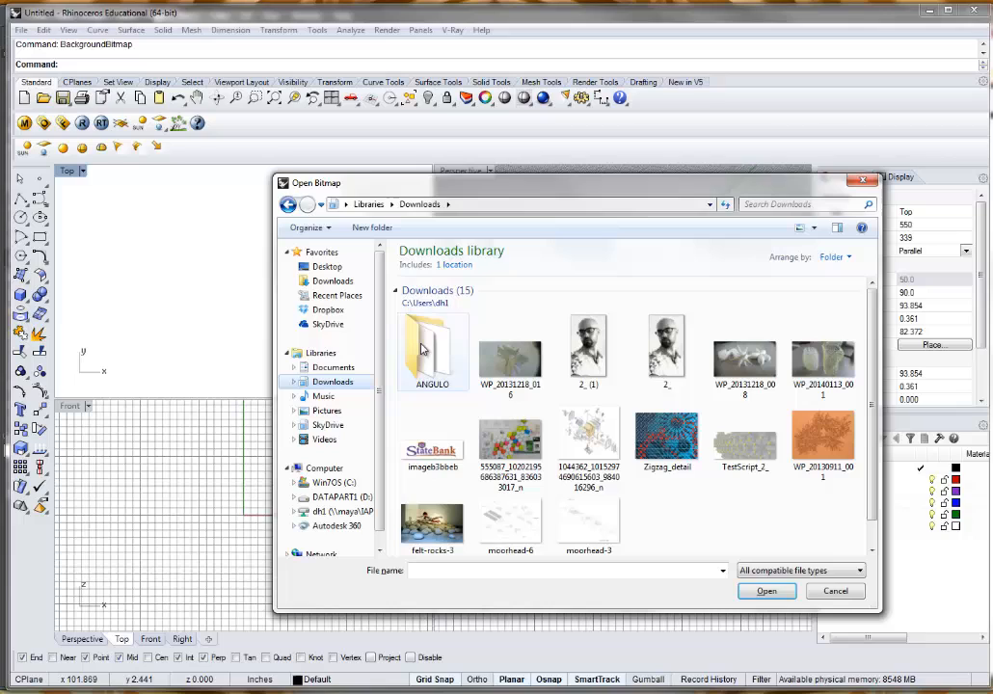
left_click(332, 366)
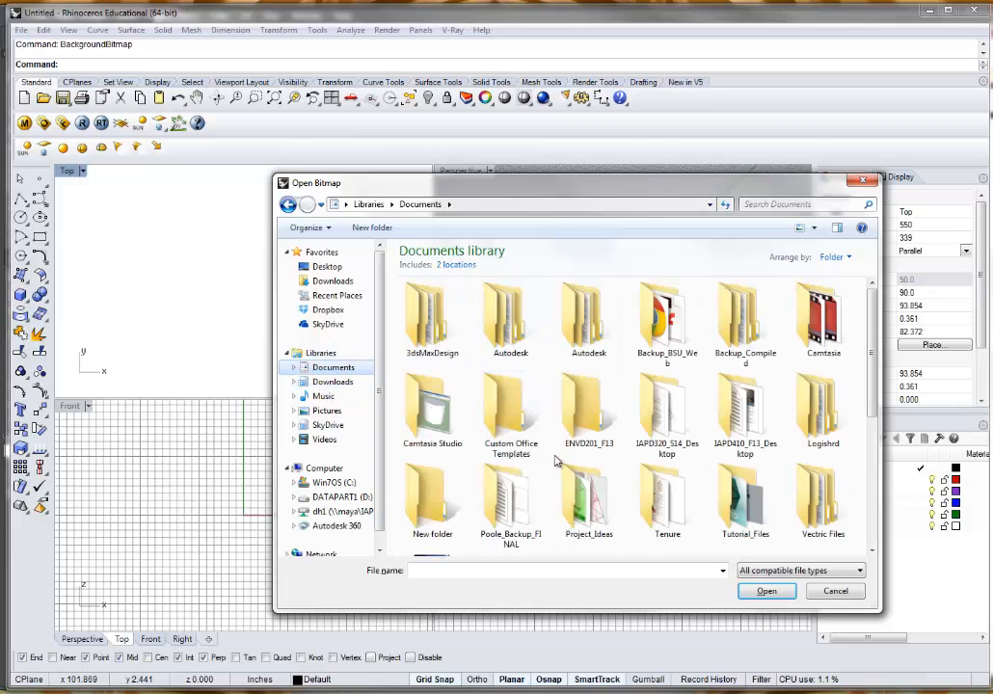
double_click(667, 405)
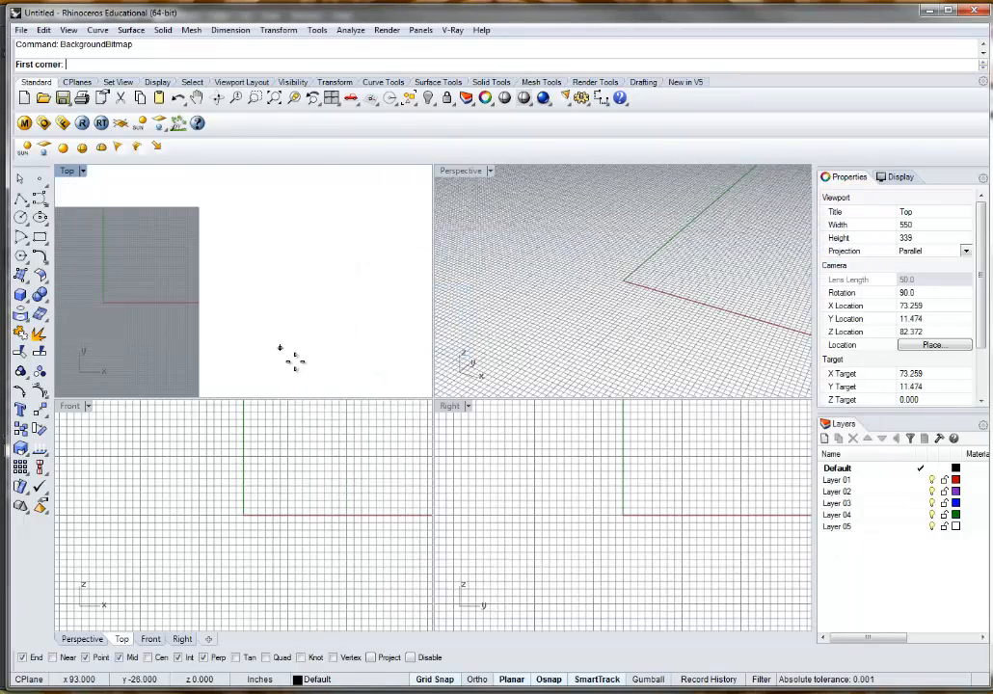
left_click(279, 347)
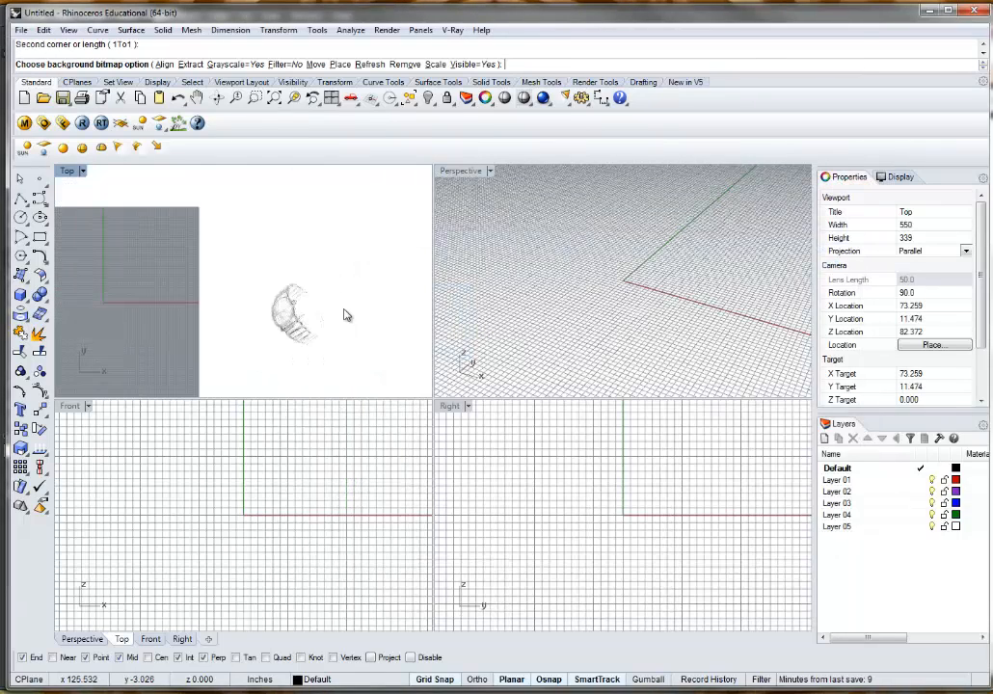
scroll("up", 3)
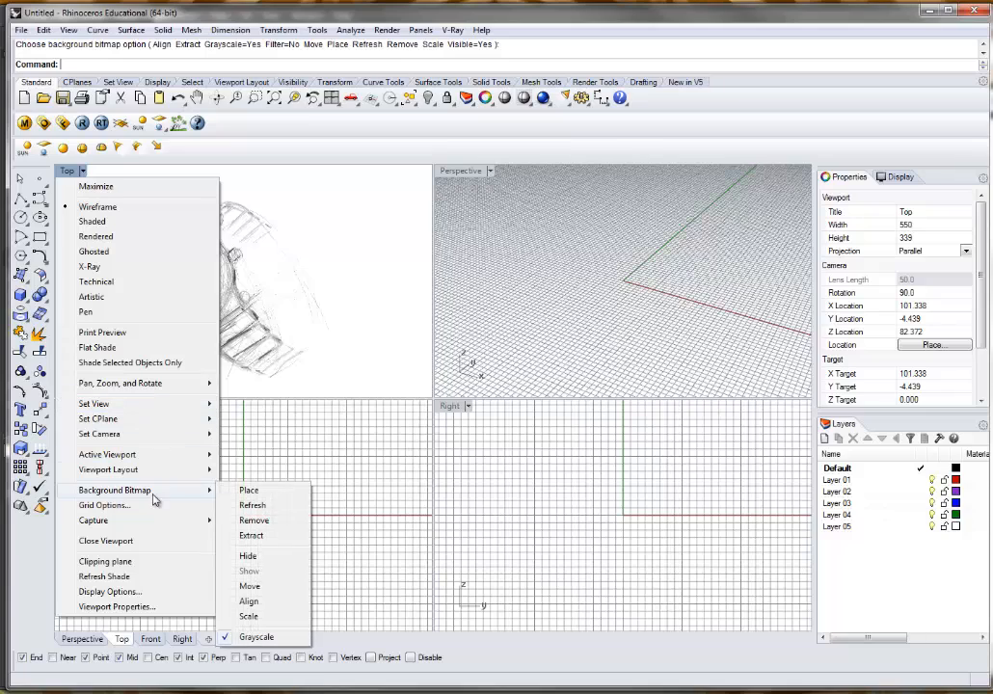
mouse_move(248, 570)
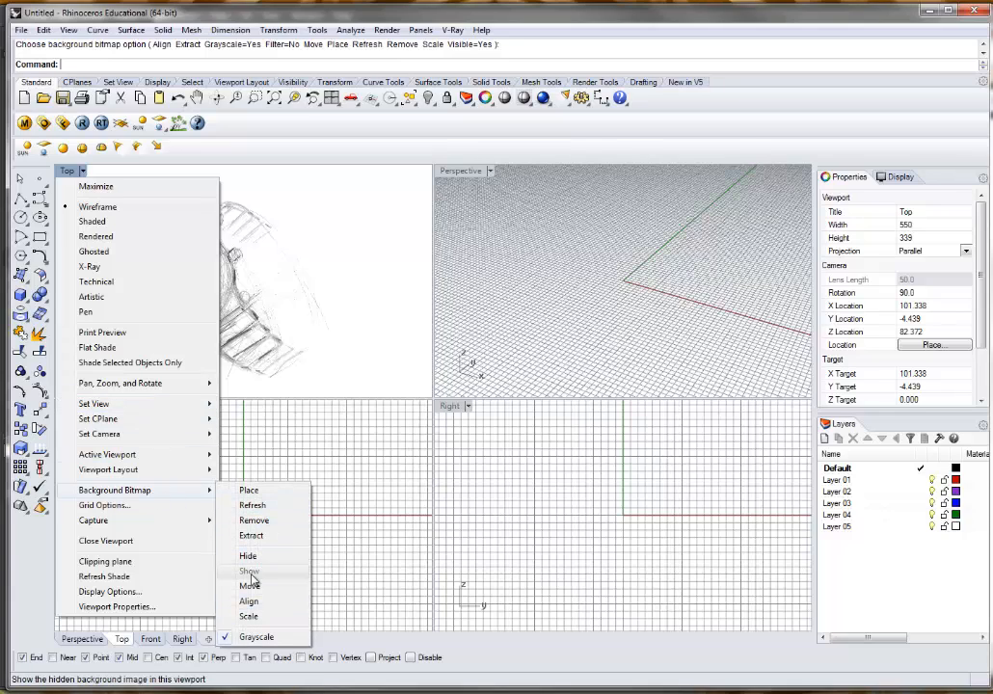
mouse_move(260, 578)
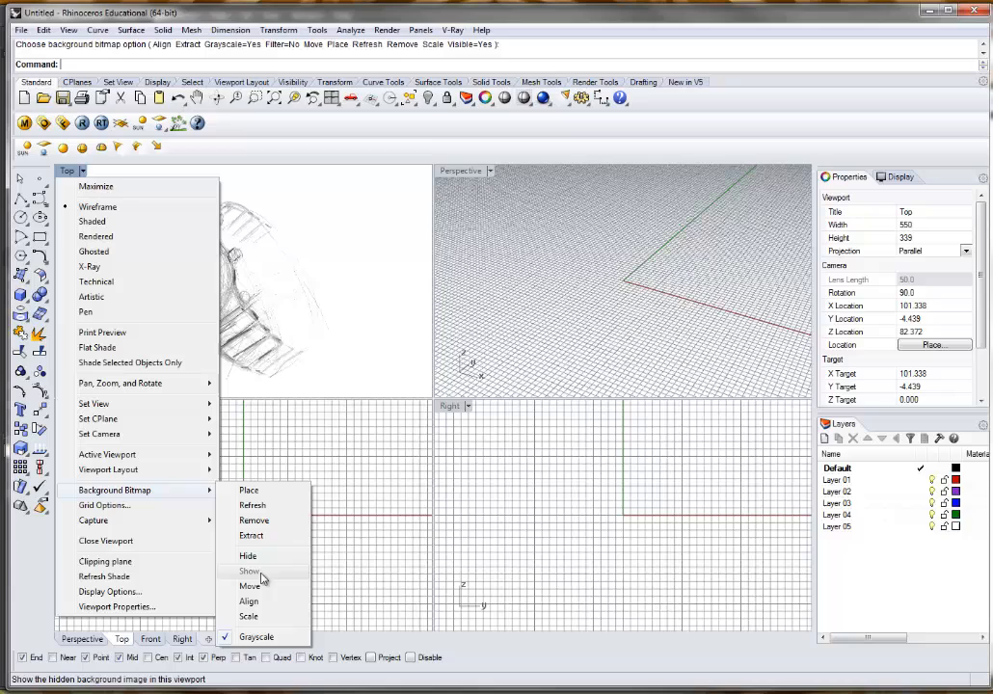
mouse_move(250, 535)
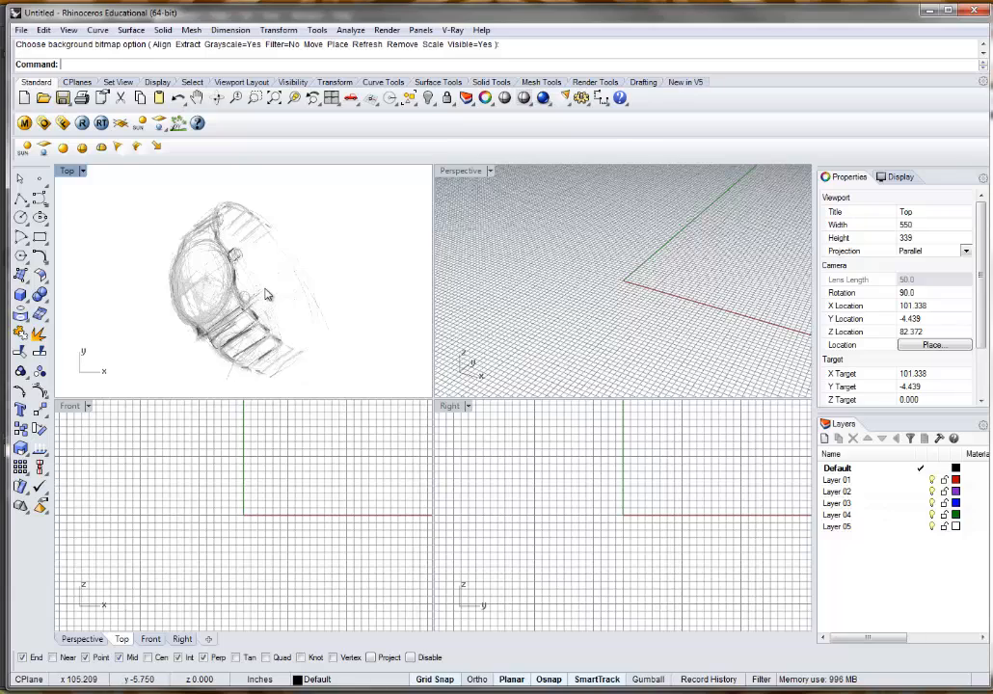
mouse_move(202, 405)
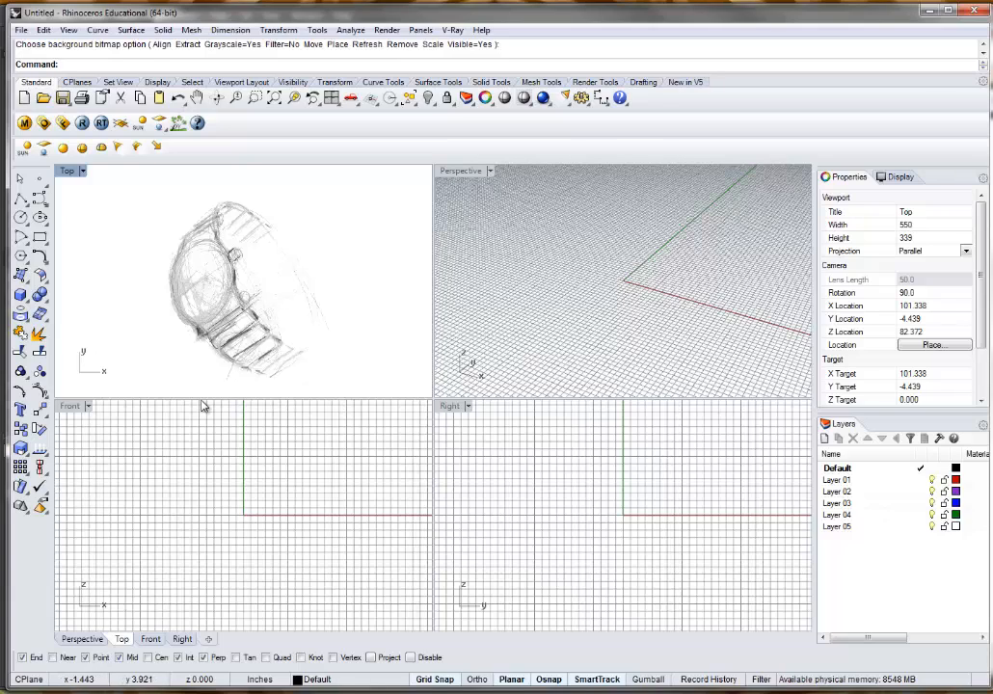
mouse_move(213, 320)
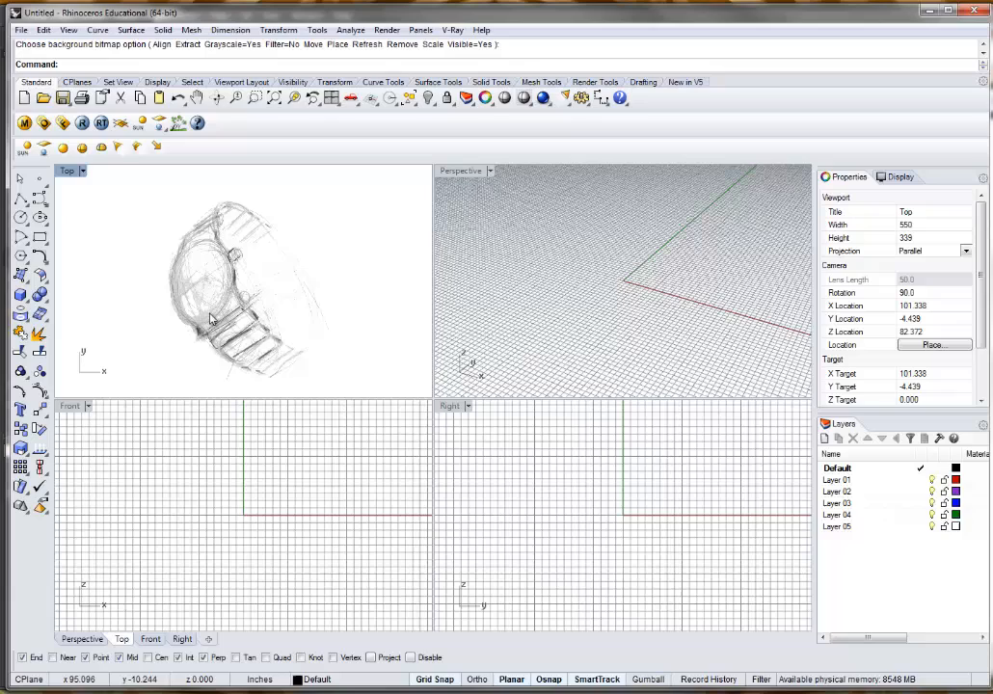
mouse_move(378, 293)
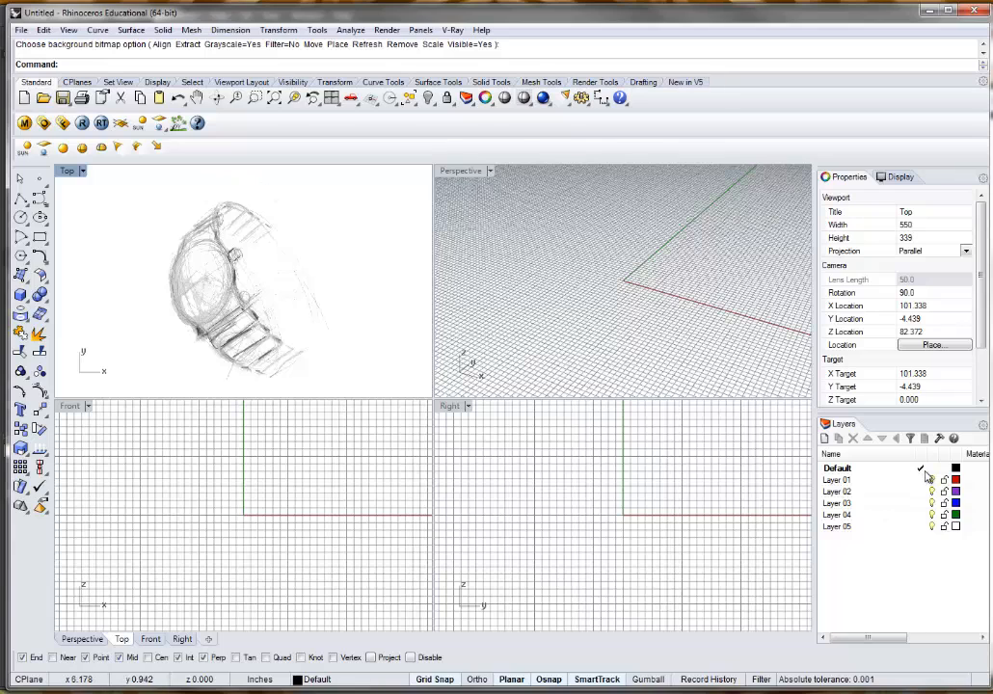
- Set the Default layer's colour swatch to Purple in the Layers panel
left_click(956, 468)
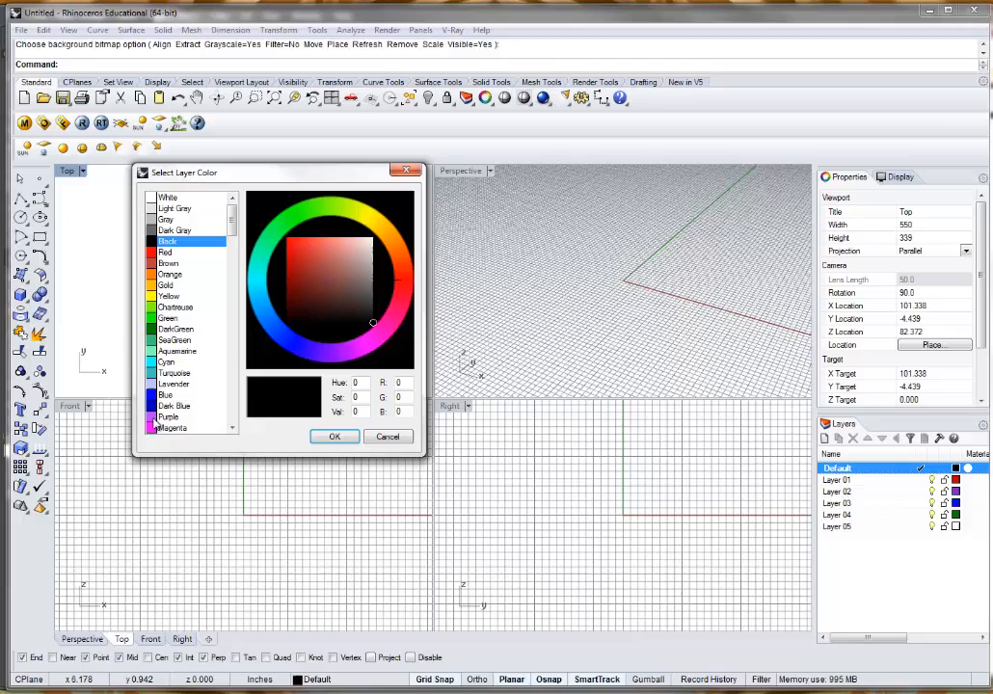
left_click(169, 415)
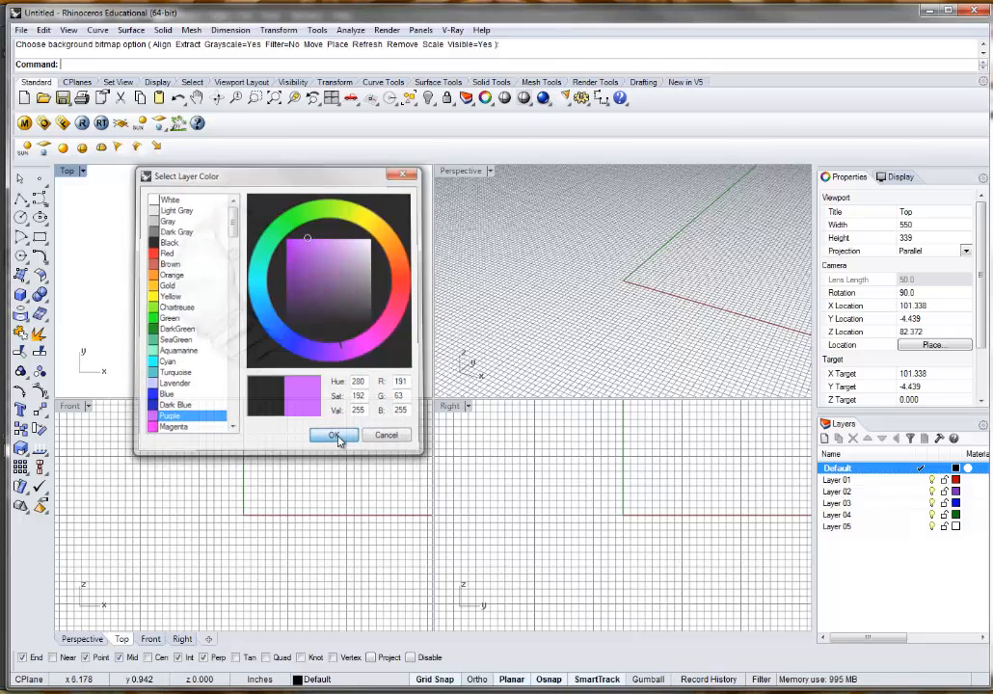
left_click(333, 436)
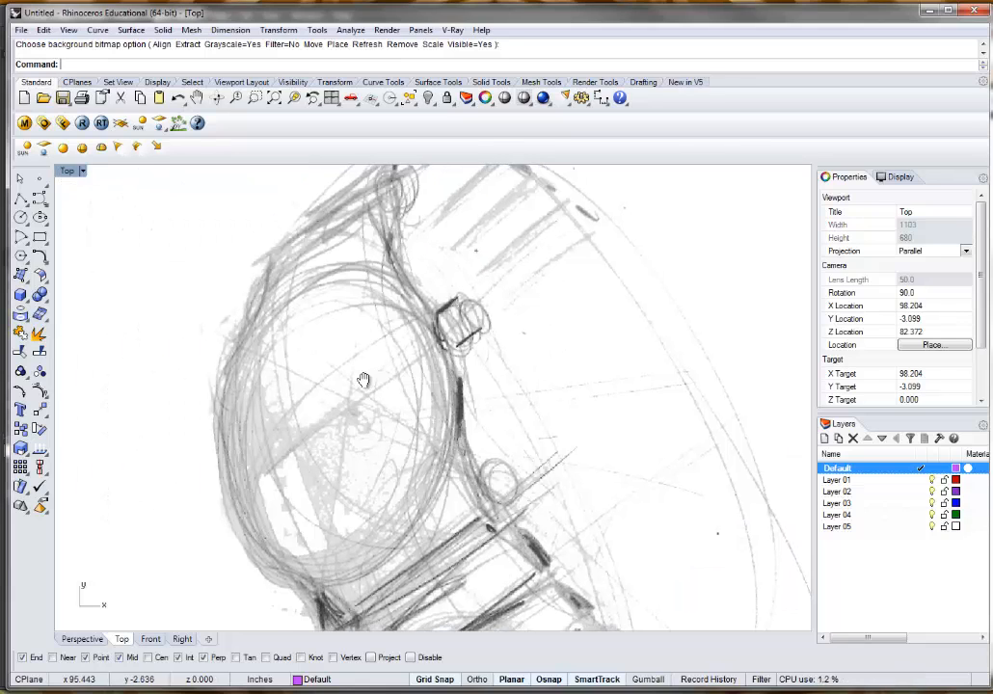
- Draw an ellipse over the watch face and start one centred on the crown
left_click_drag(363, 376, 447, 426)
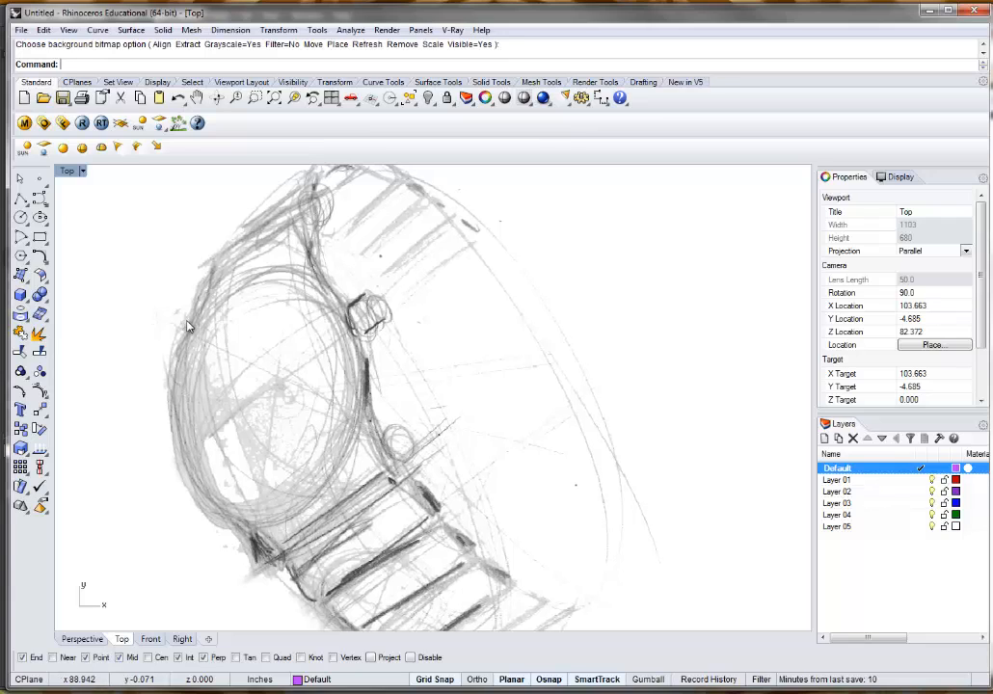
mouse_move(305, 409)
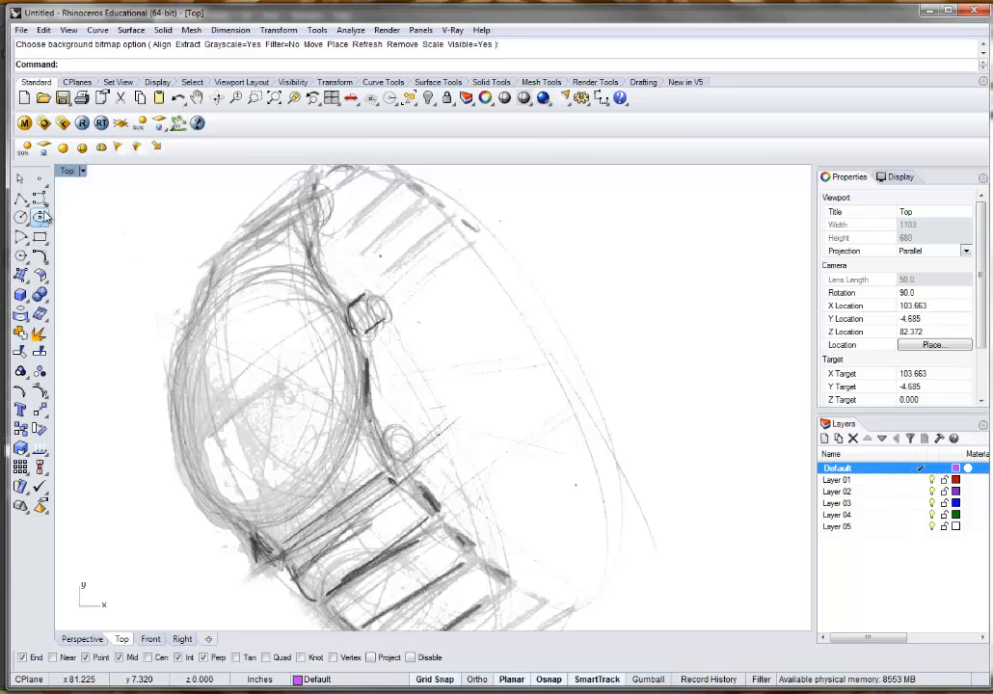
mouse_move(38, 218)
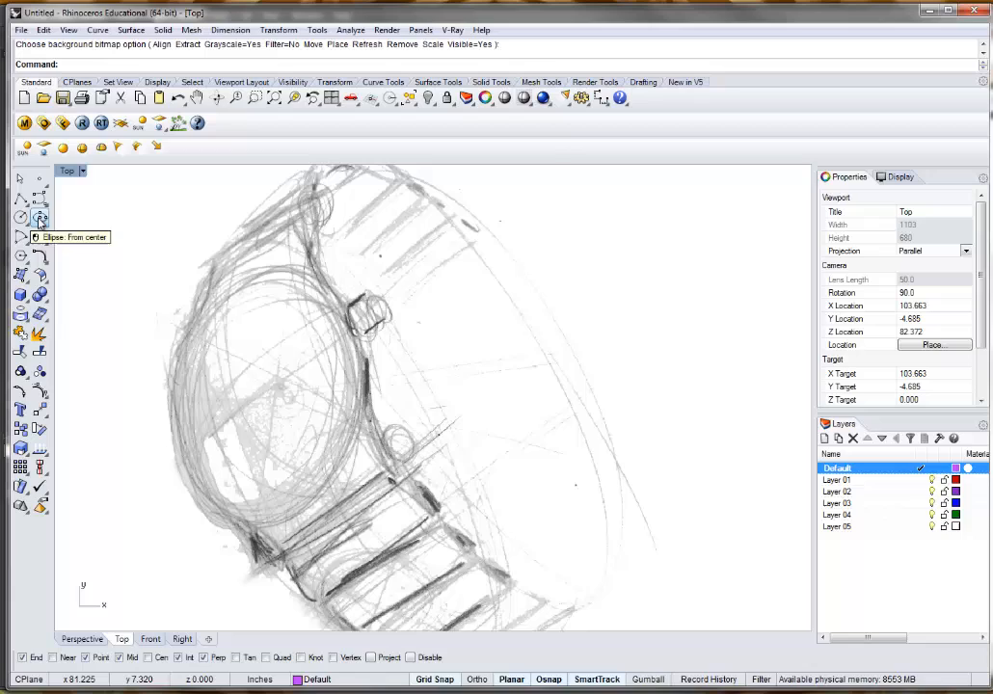
mouse_move(284, 428)
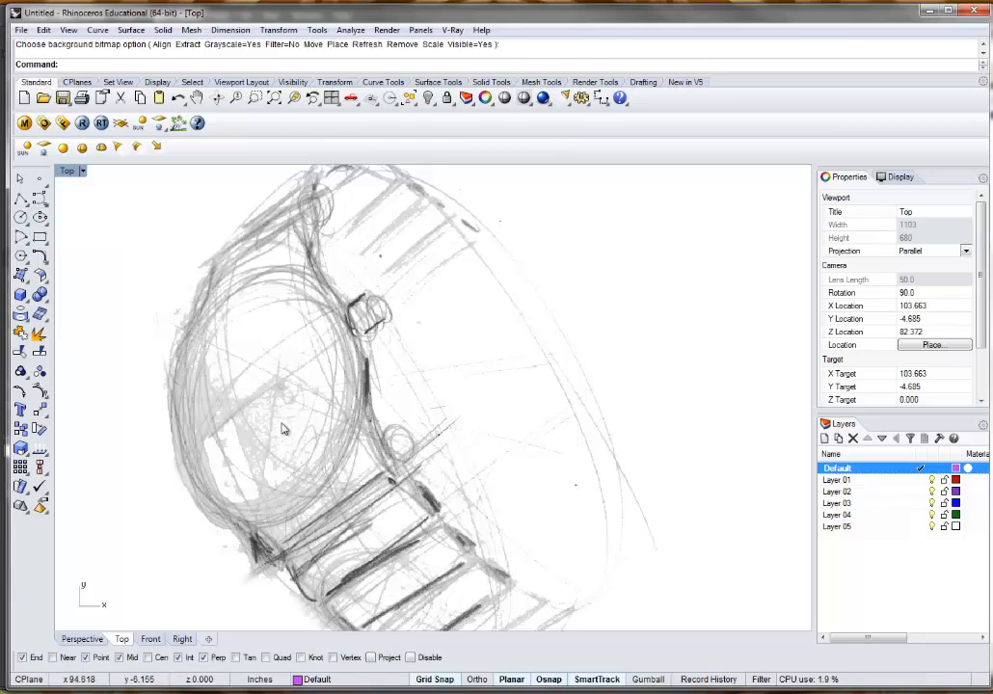
mouse_move(112, 289)
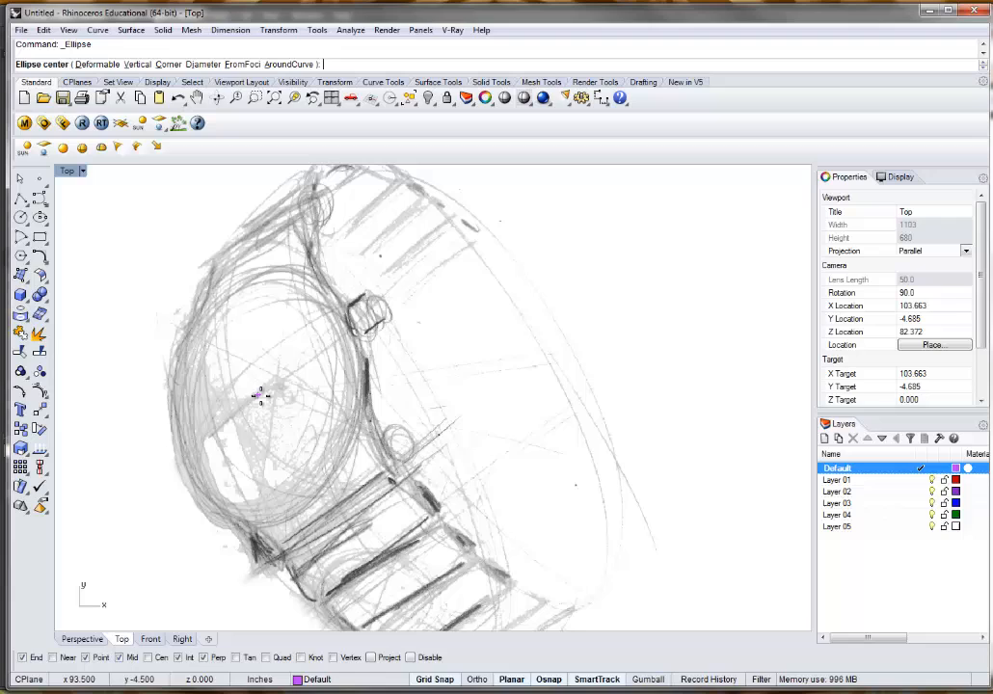
left_click(262, 397)
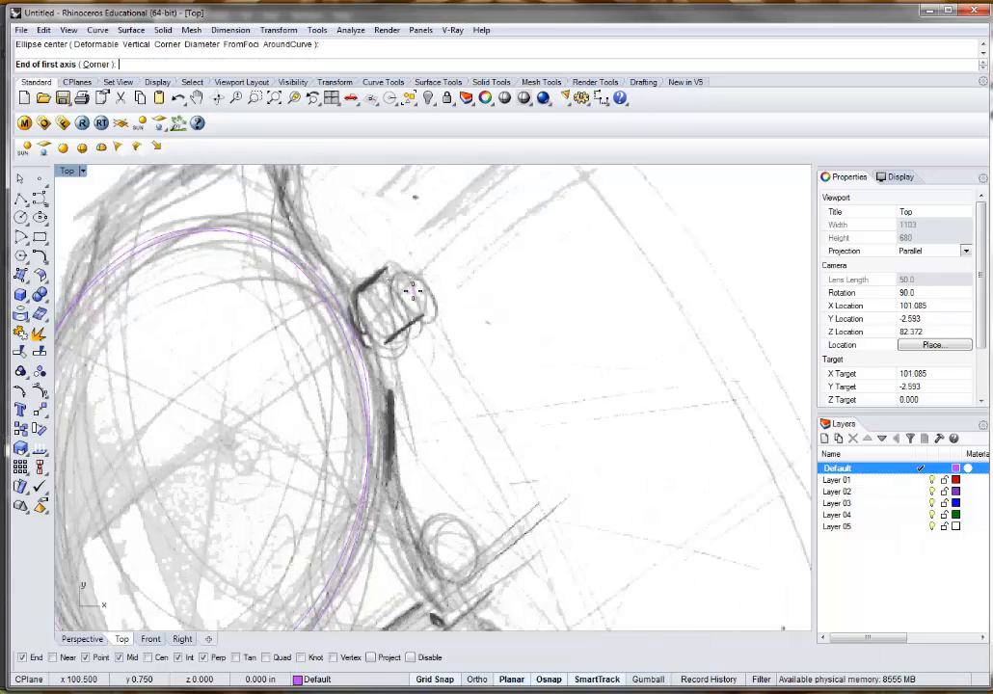
left_click(418, 289)
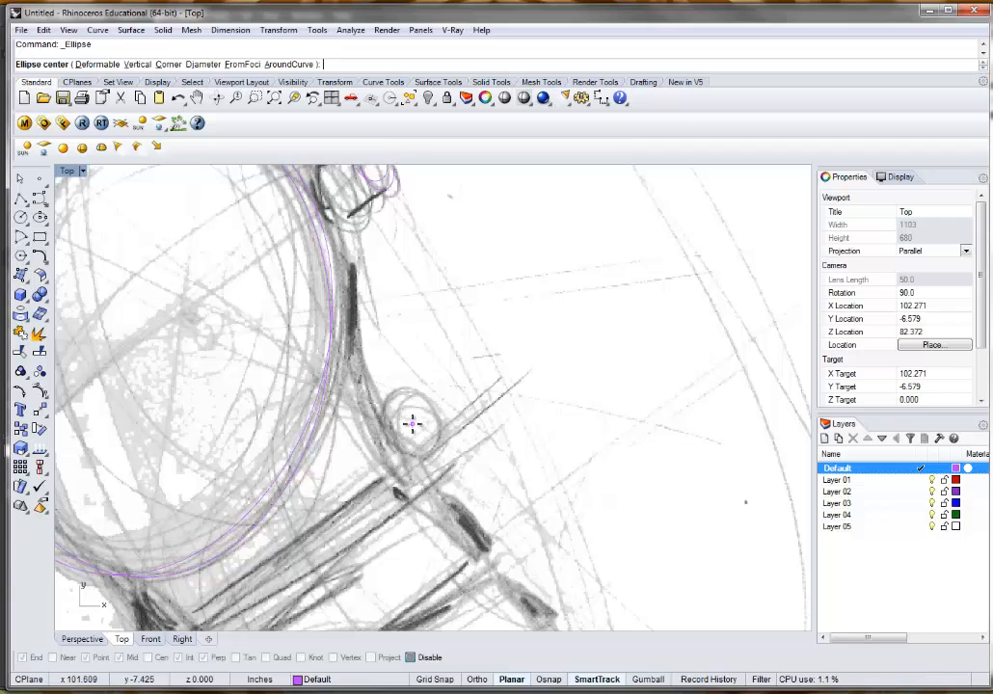
left_click(412, 424)
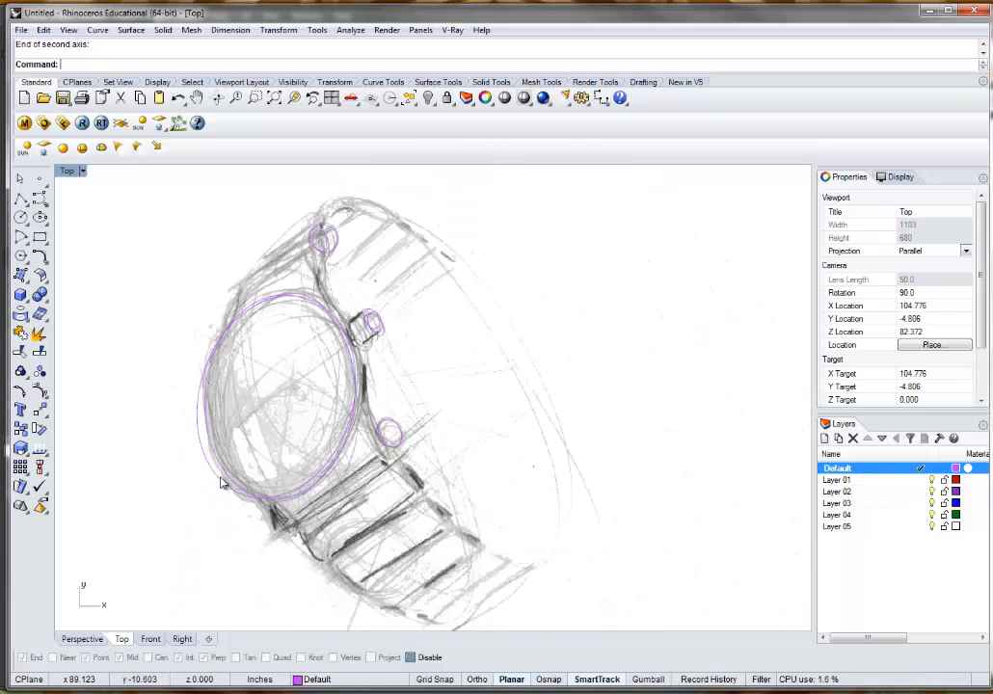
mouse_move(415, 422)
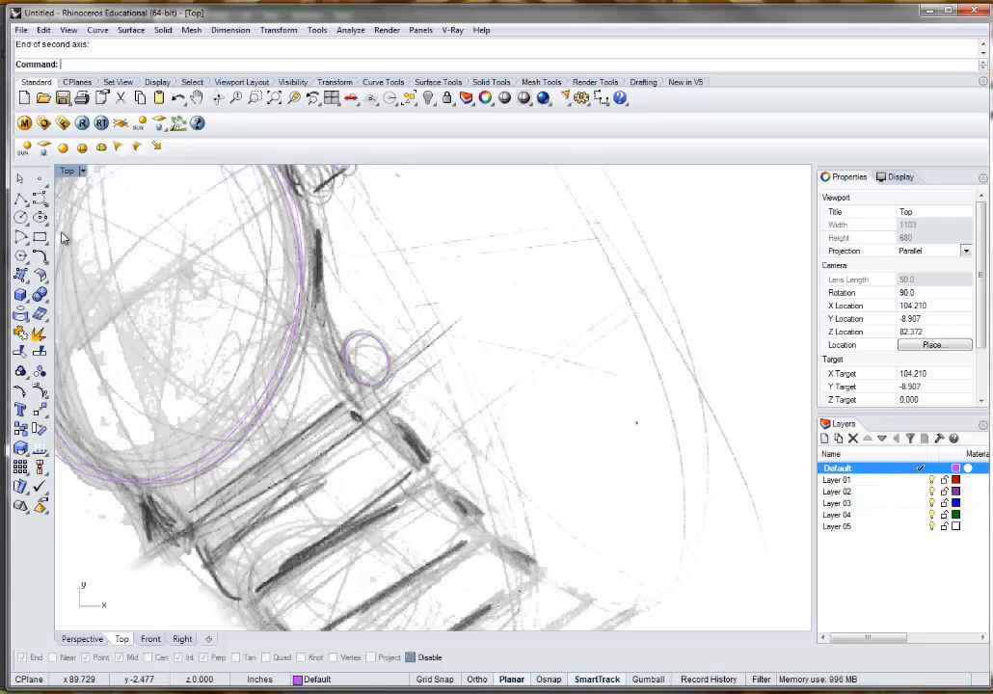
- Draw further ellipses over the lower band, the band edge and along the band
left_click(409, 453)
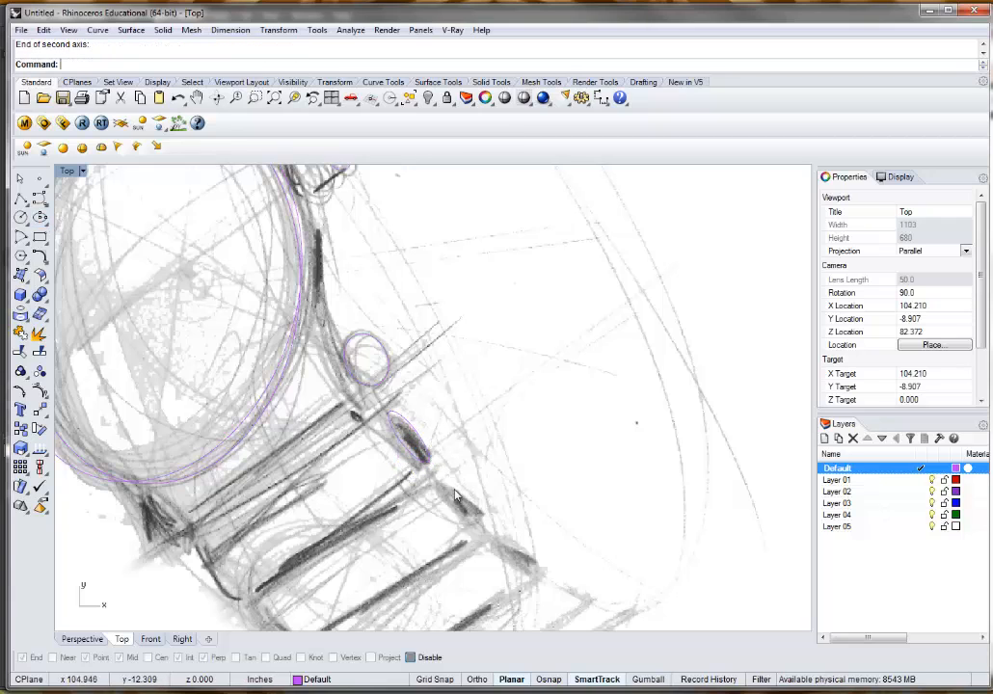
left_click(463, 501)
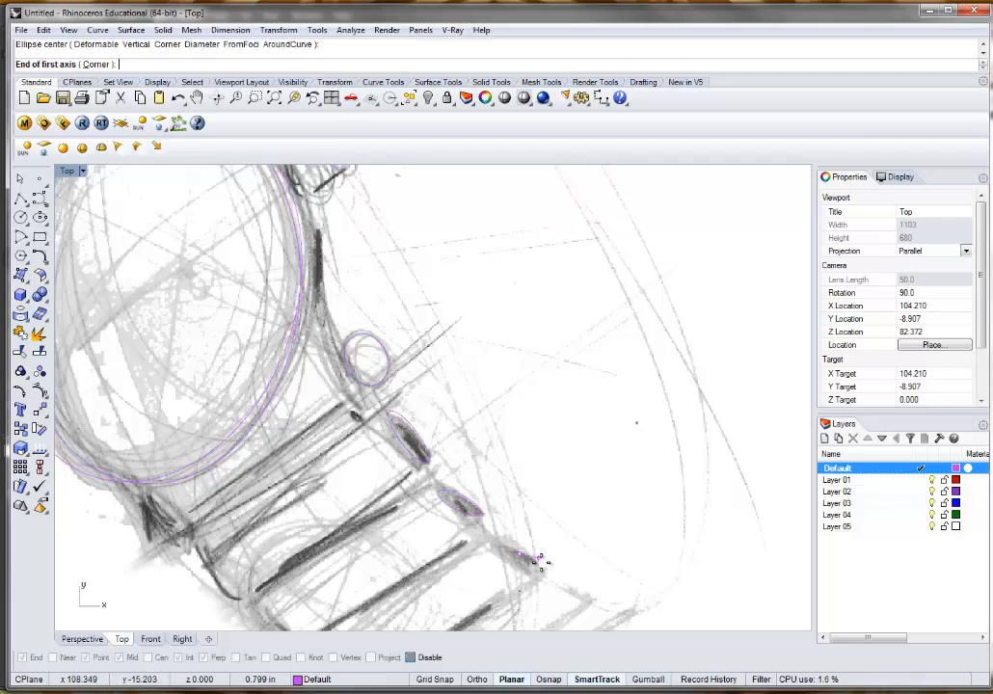
left_click(540, 567)
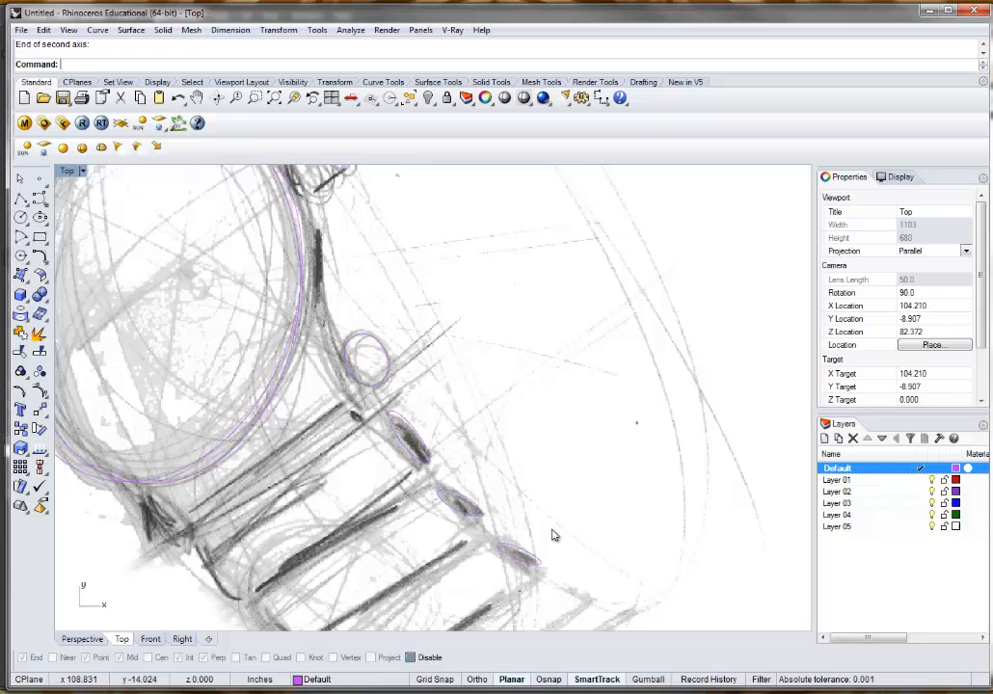
mouse_move(439, 378)
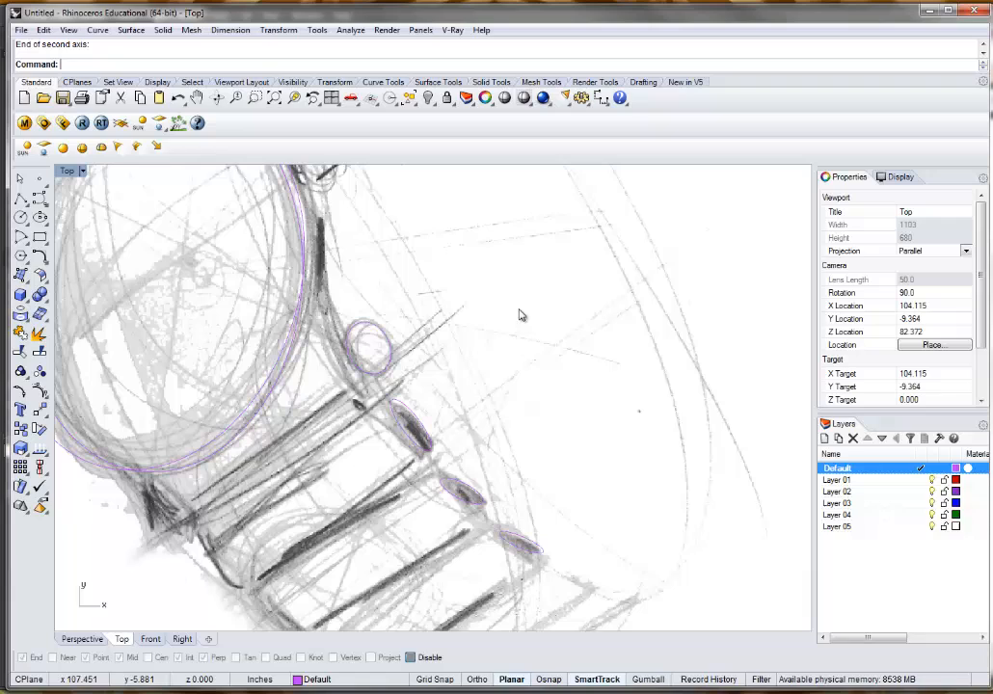
mouse_move(370, 293)
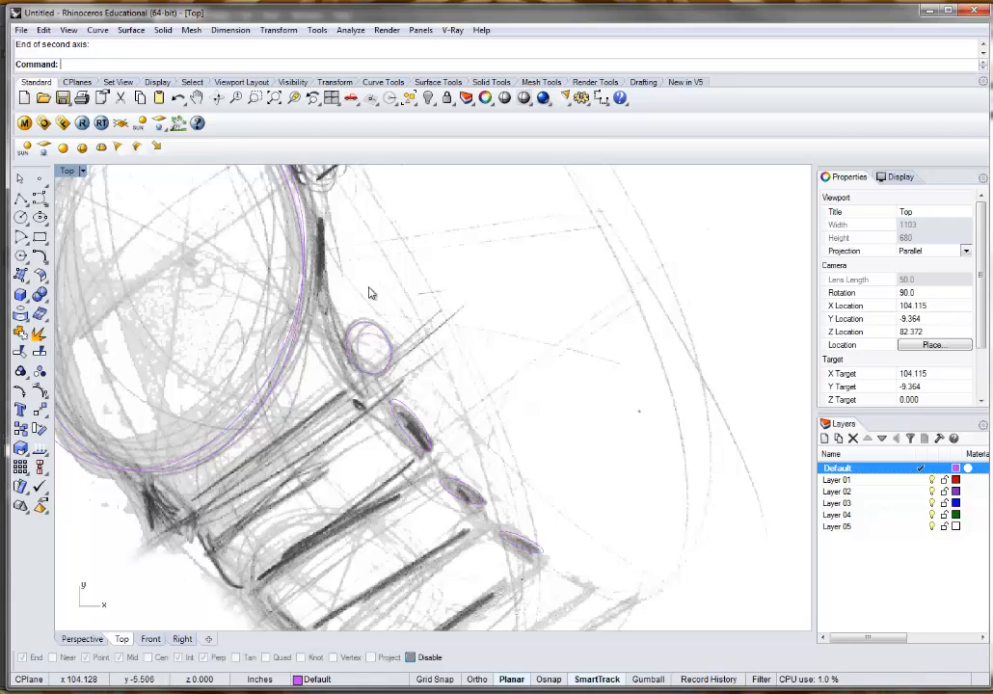
mouse_move(282, 206)
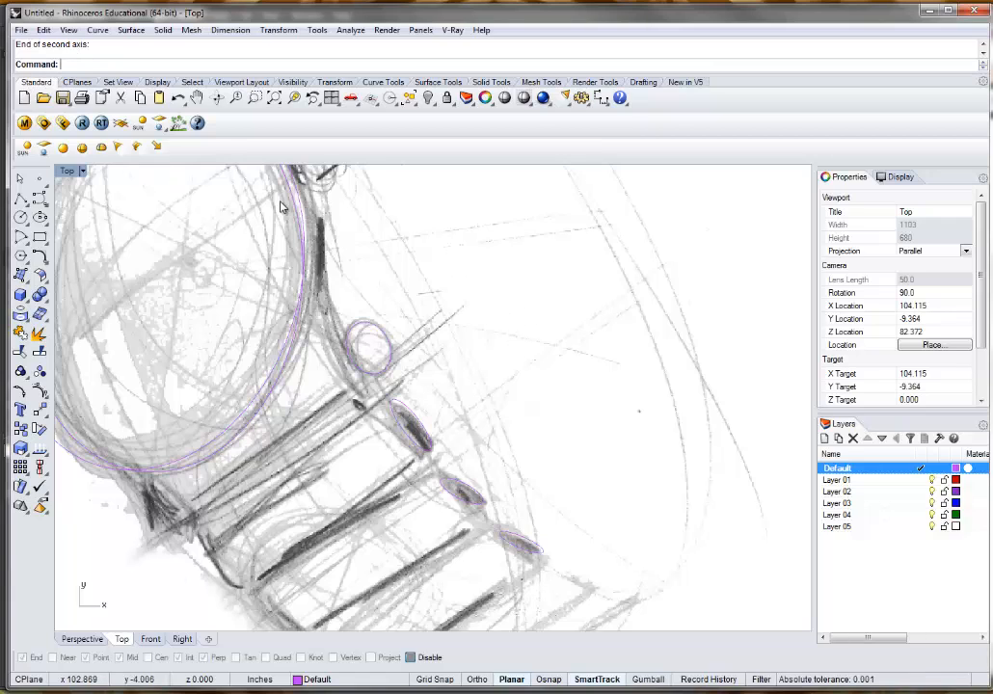
mouse_move(547, 289)
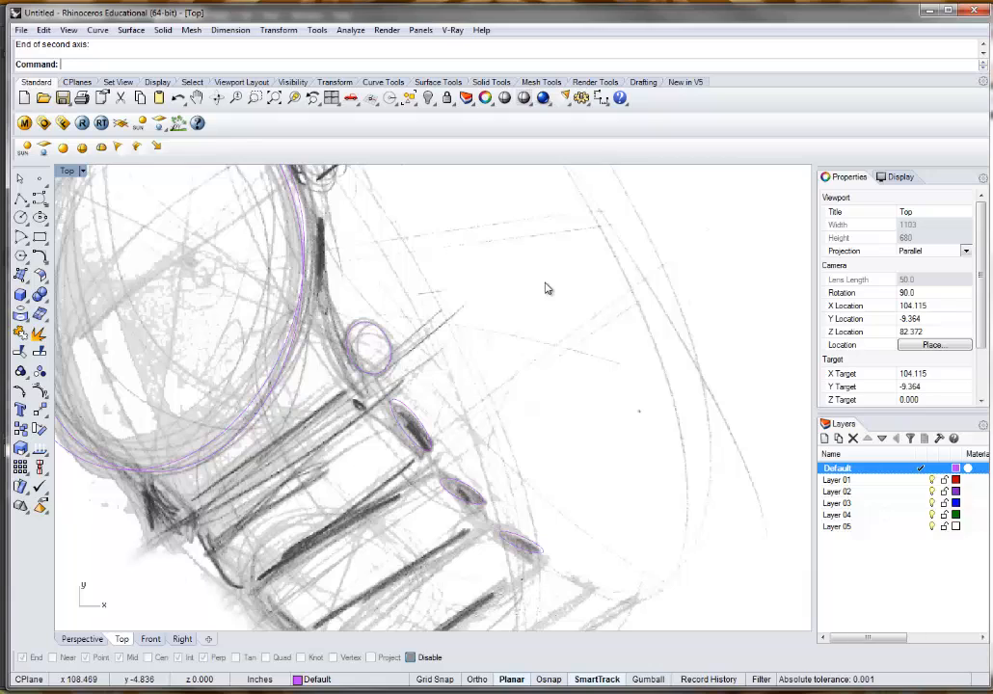
mouse_move(536, 306)
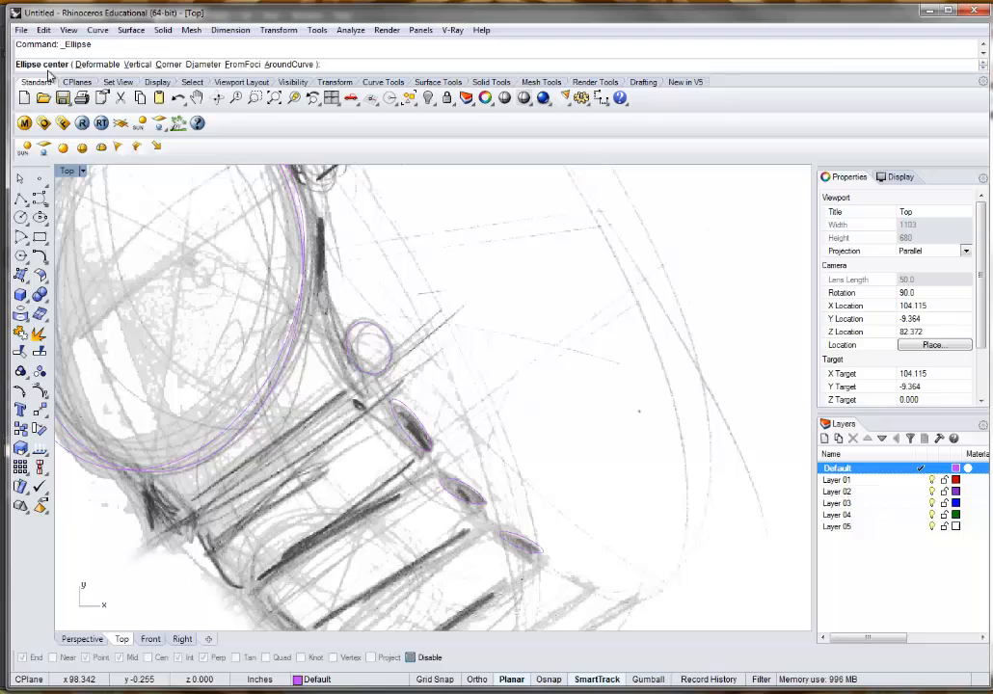
left_click(511, 302)
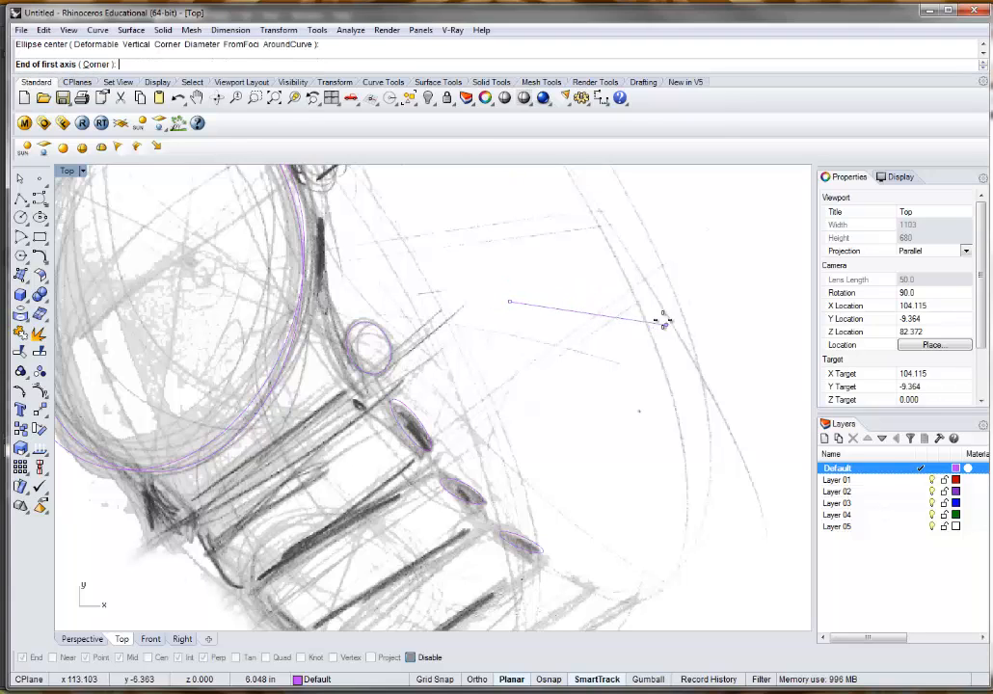
left_click(663, 320)
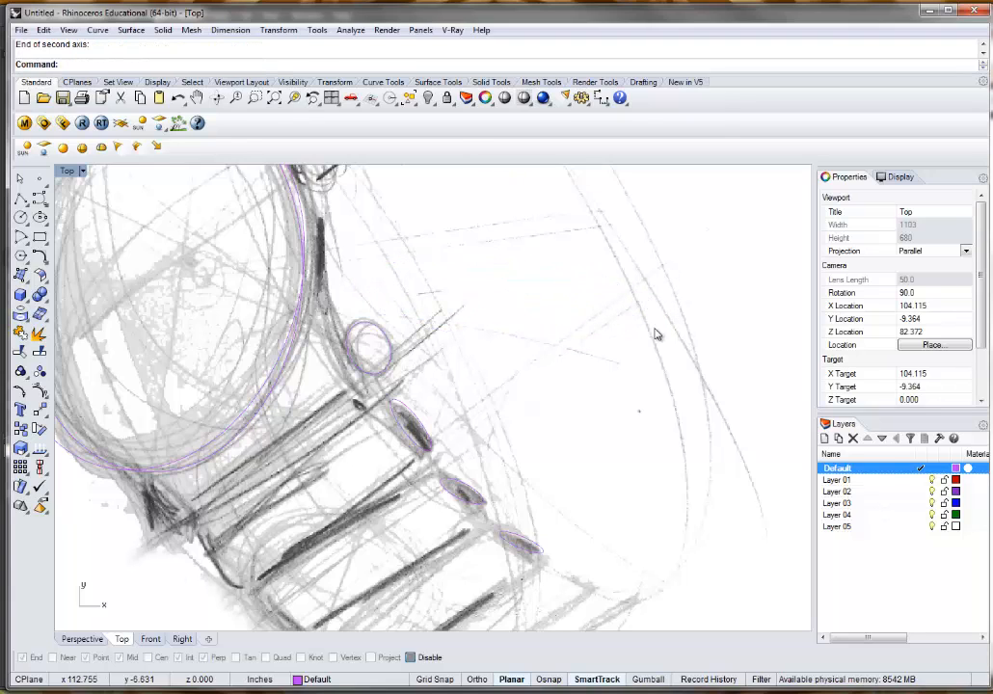
left_click_drag(655, 335, 470, 378)
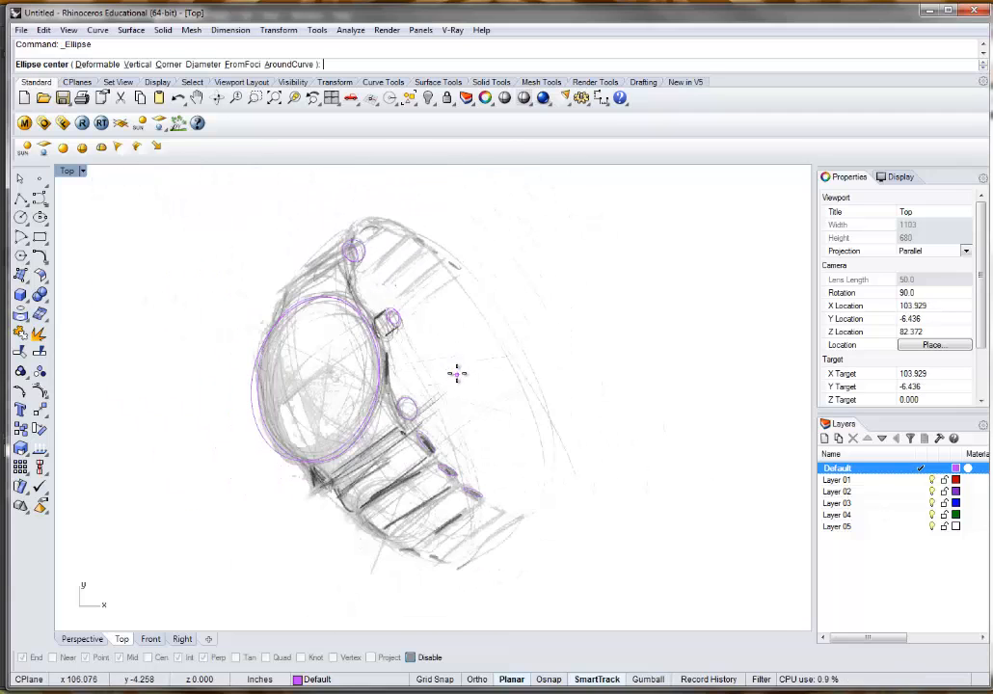
left_click(455, 370)
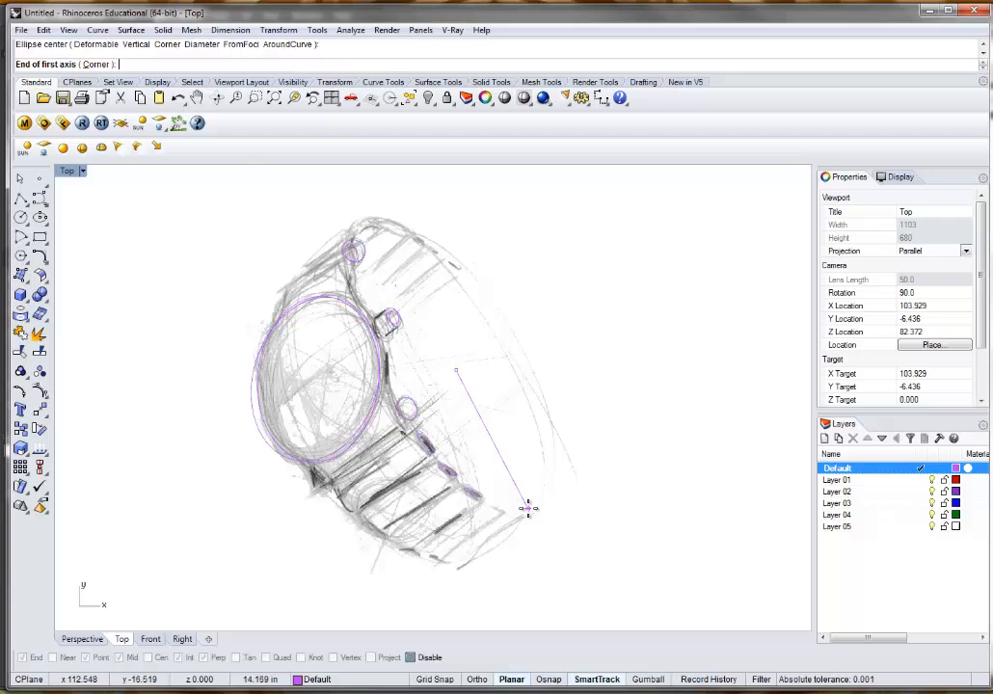
left_click(528, 513)
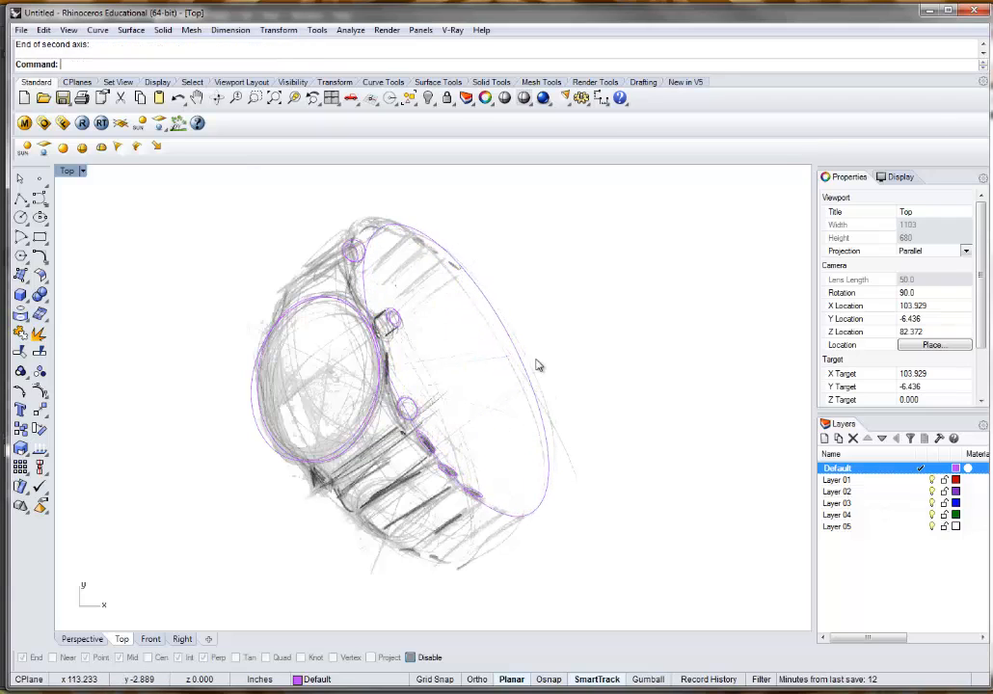
- Finish the band ellipse by setting its second axis
left_click(511, 270)
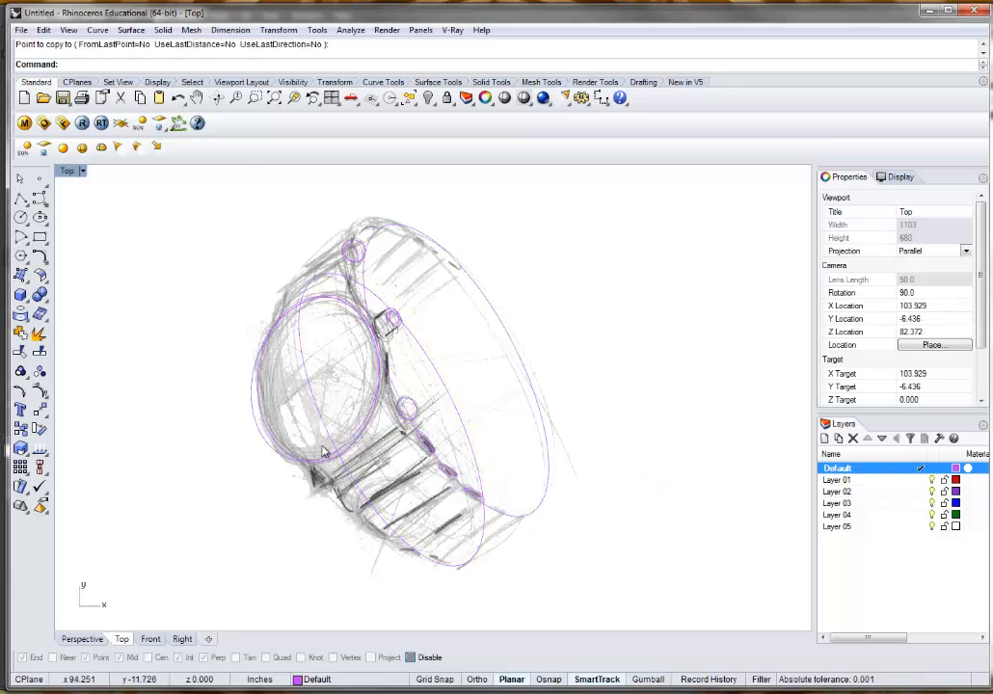
mouse_move(384, 501)
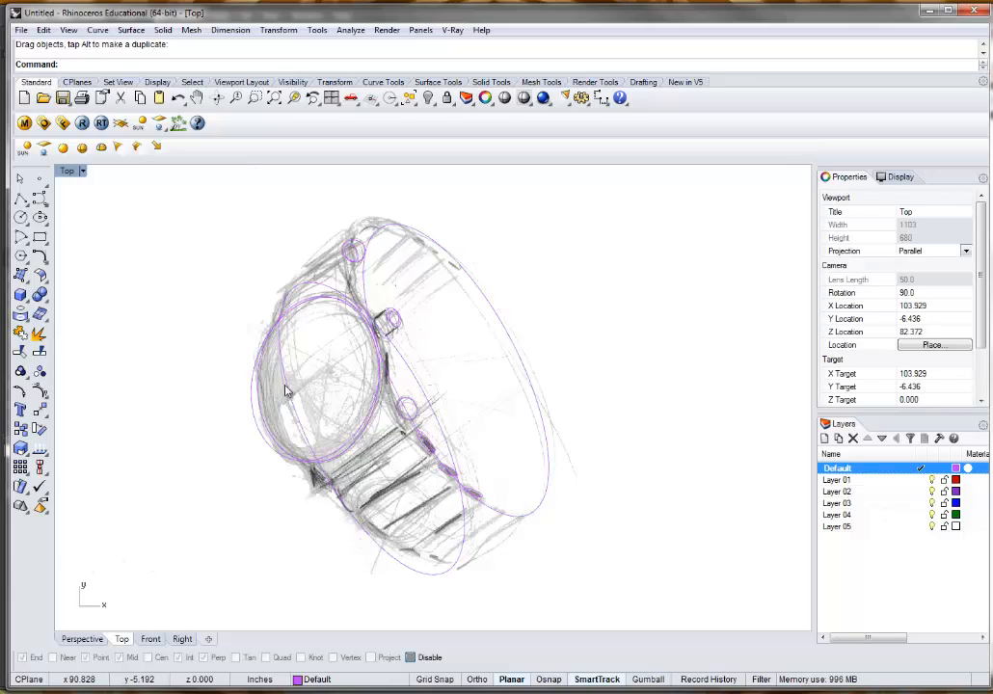
mouse_move(285, 251)
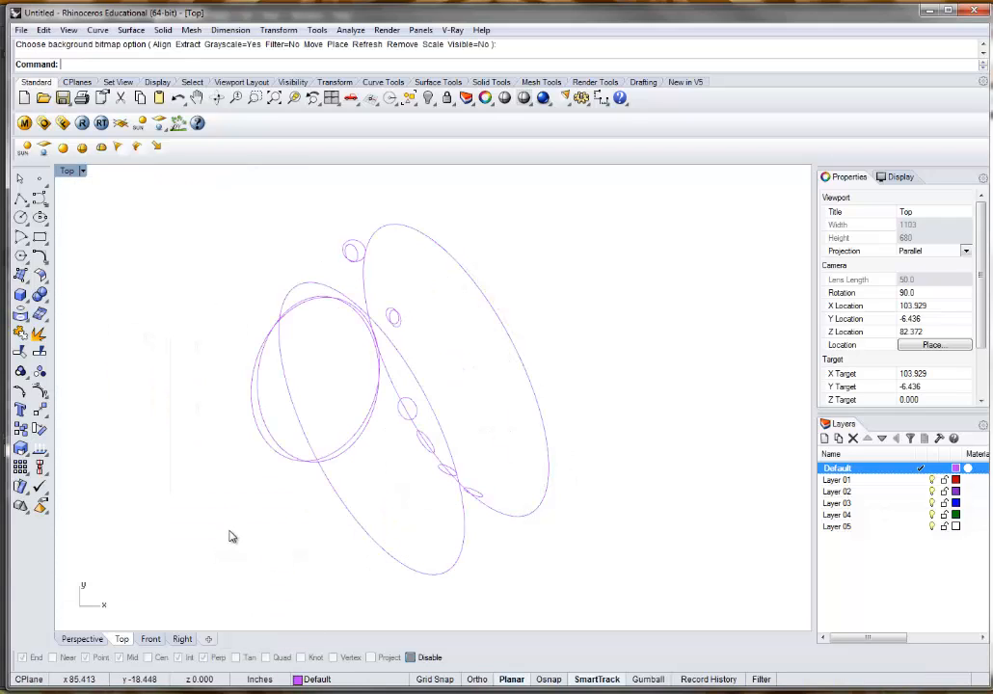
mouse_move(485, 318)
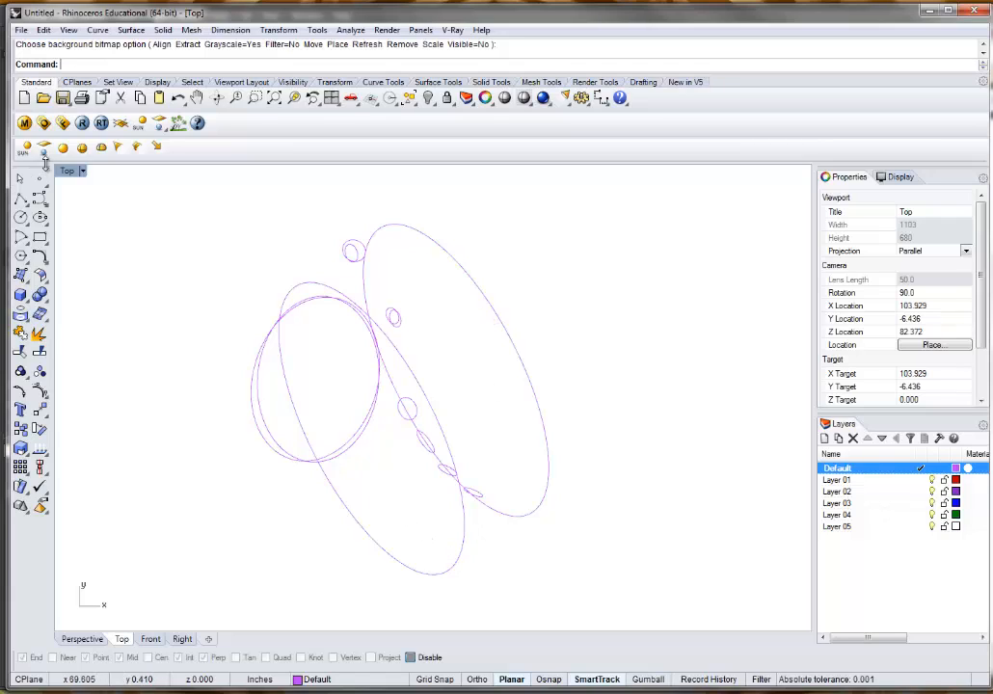
mouse_move(131, 270)
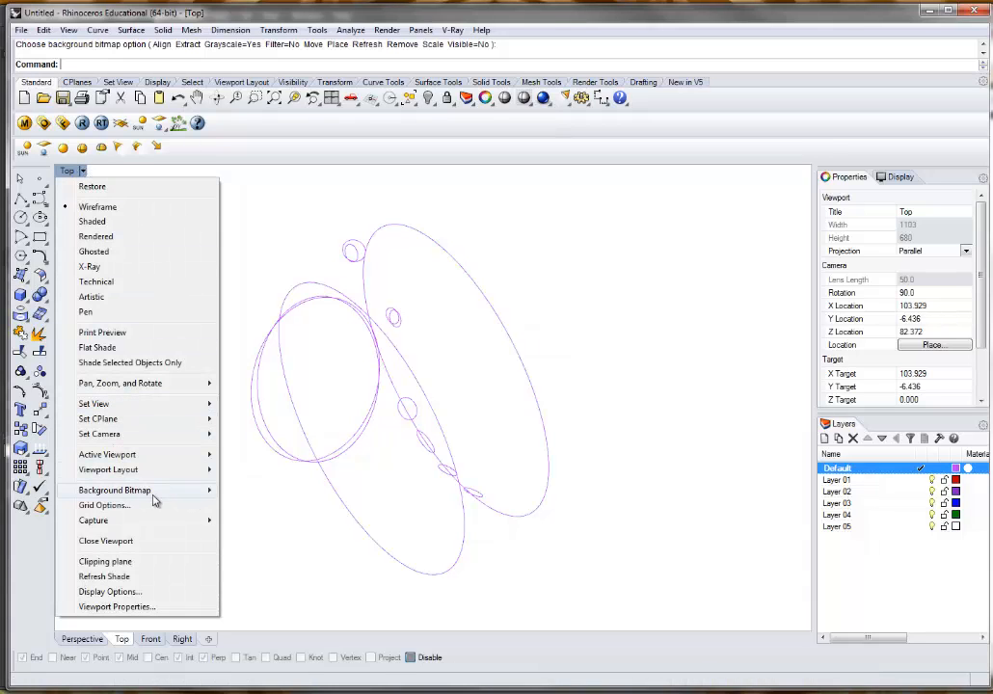
left_click(114, 492)
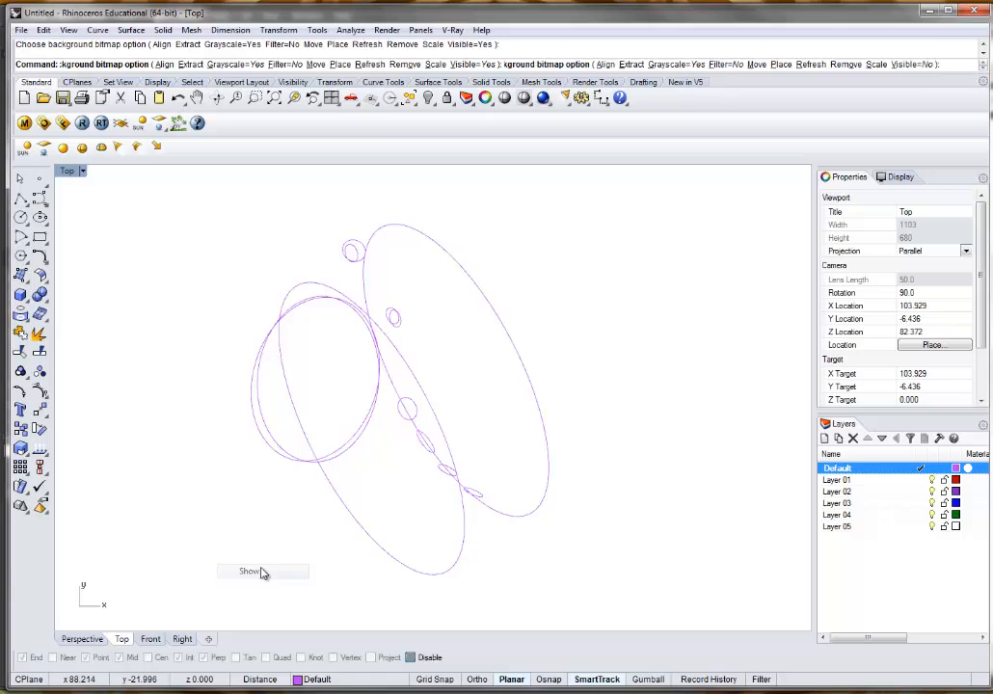
left_click(249, 571)
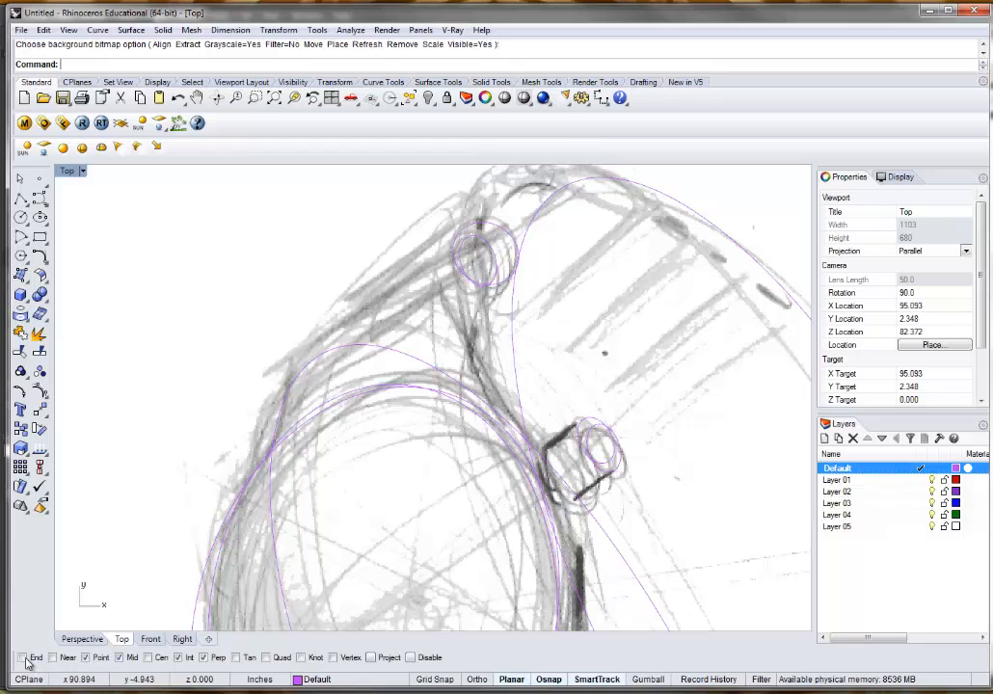
left_click(205, 656)
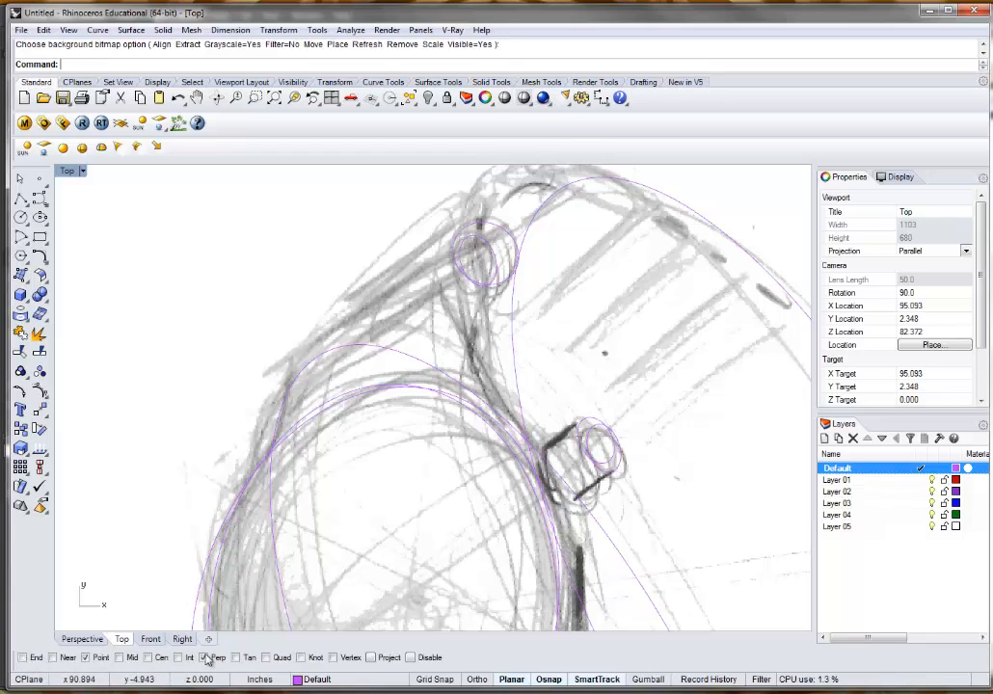
left_click(86, 655)
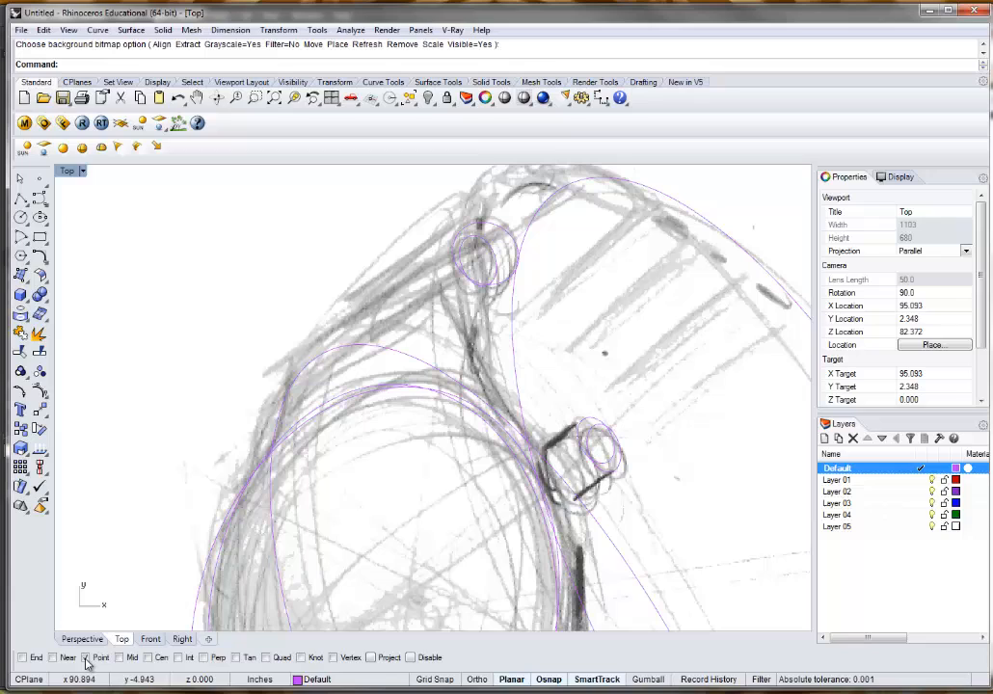
mouse_move(50, 194)
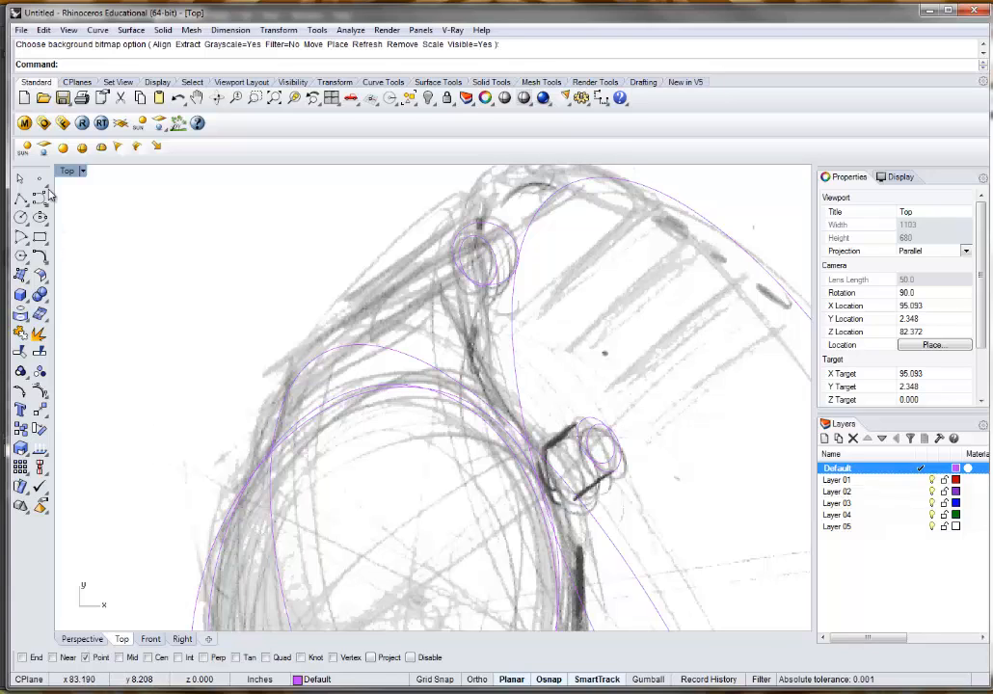
left_click(38, 183)
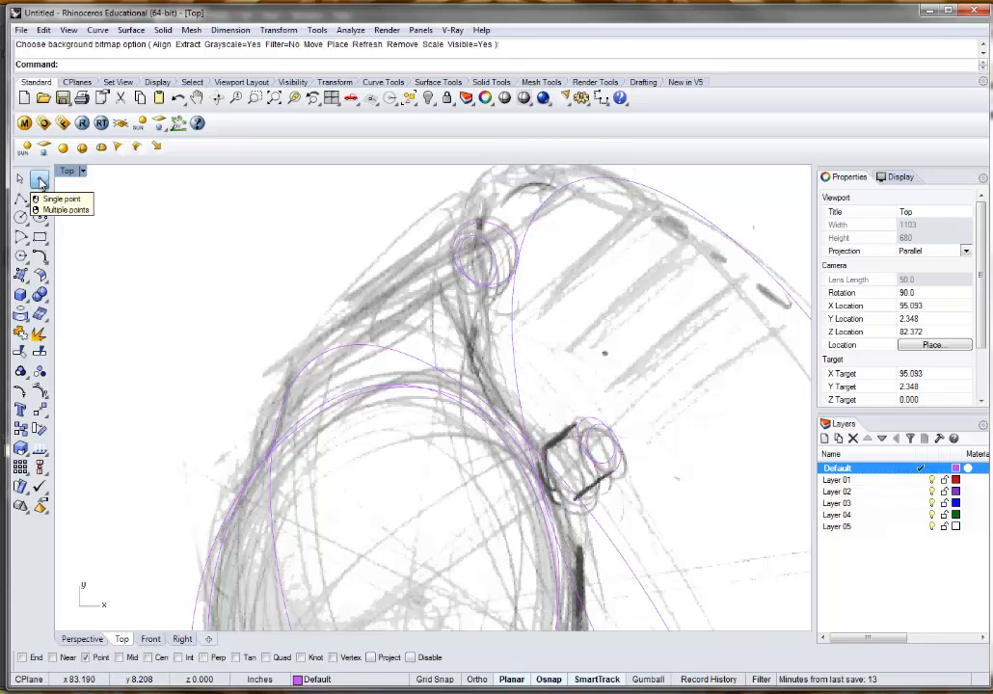
- Start the Multiple Points command from the Point flyout
left_click(61, 198)
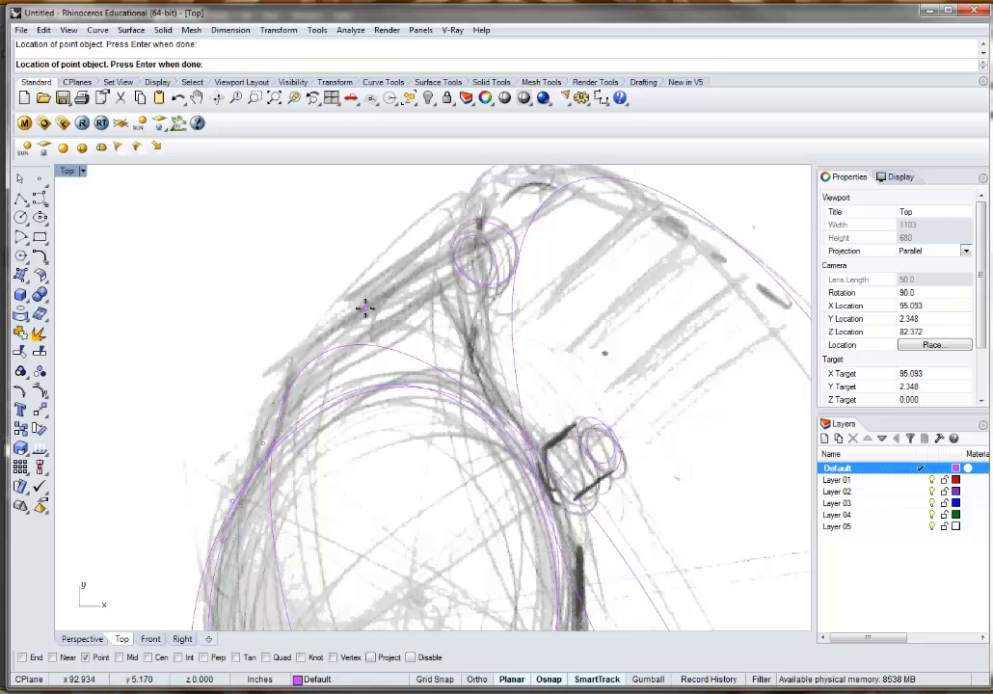
mouse_move(454, 263)
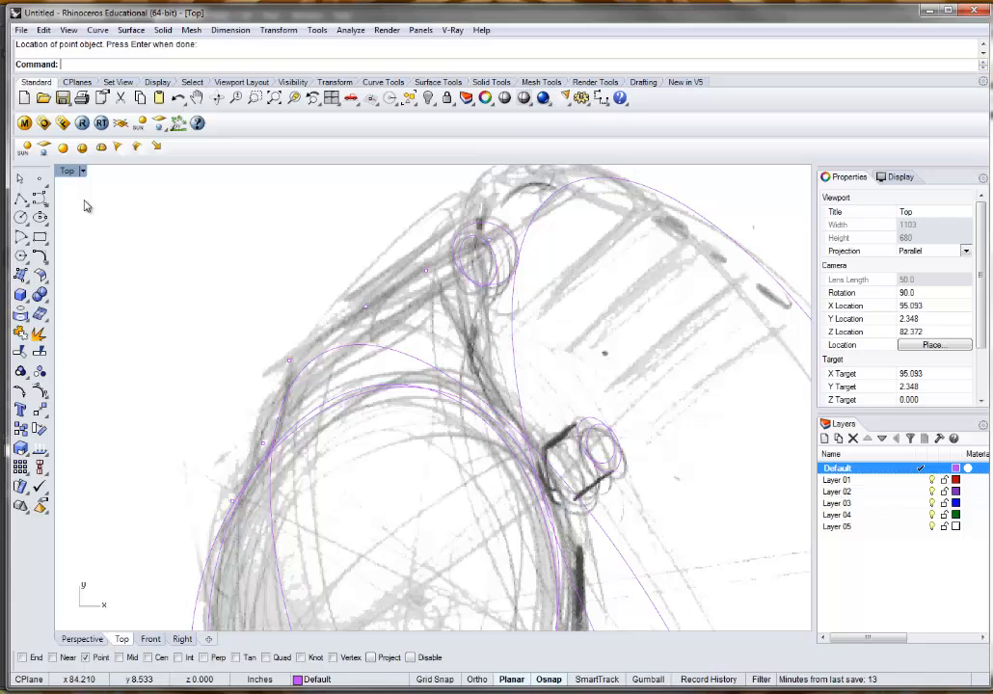
mouse_move(40, 198)
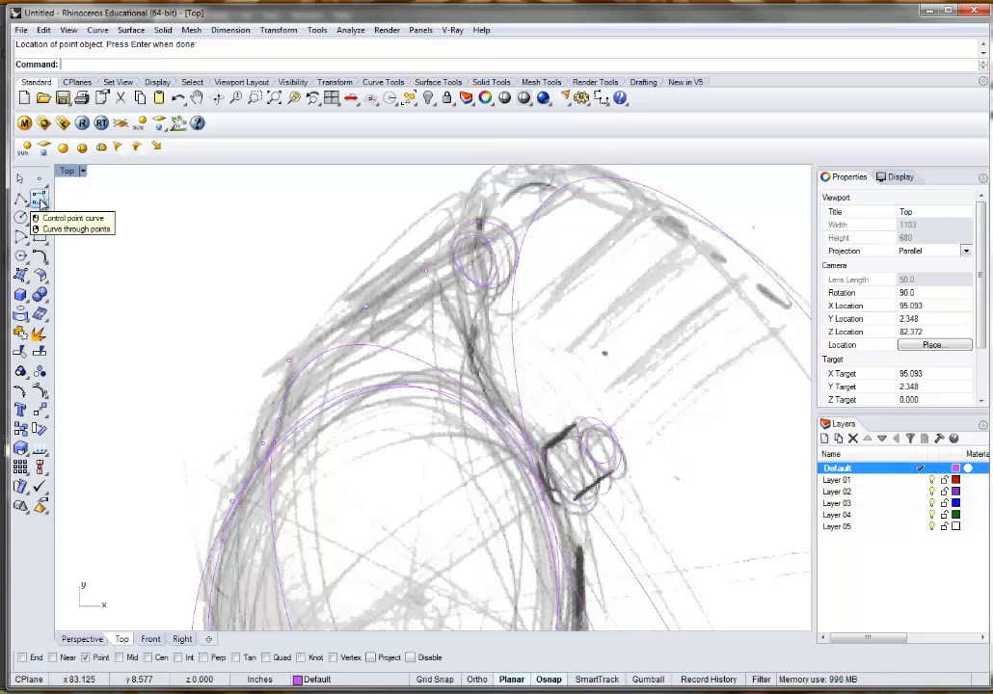
mouse_move(41, 199)
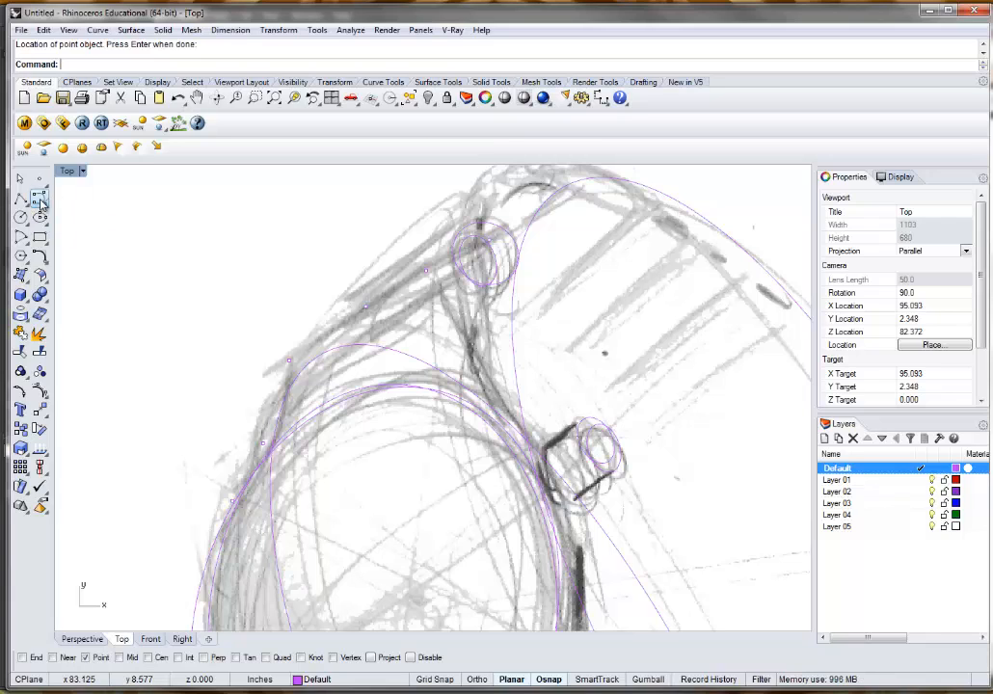
- Build interpolated curves through the placed points along the band and lugs, then continue placing points
left_click(39, 199)
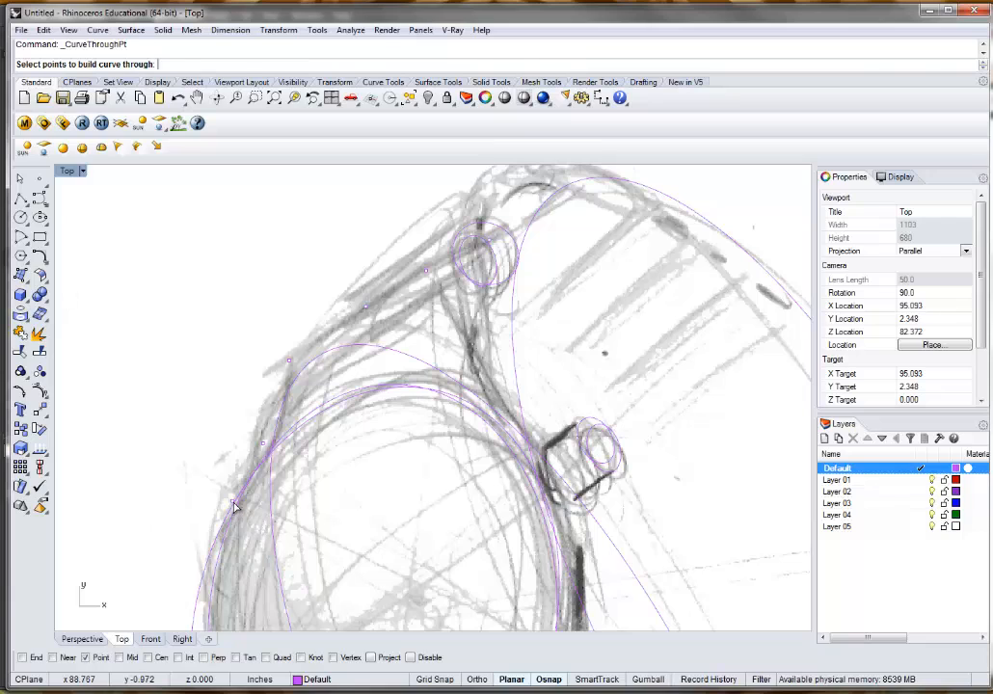
left_click(291, 366)
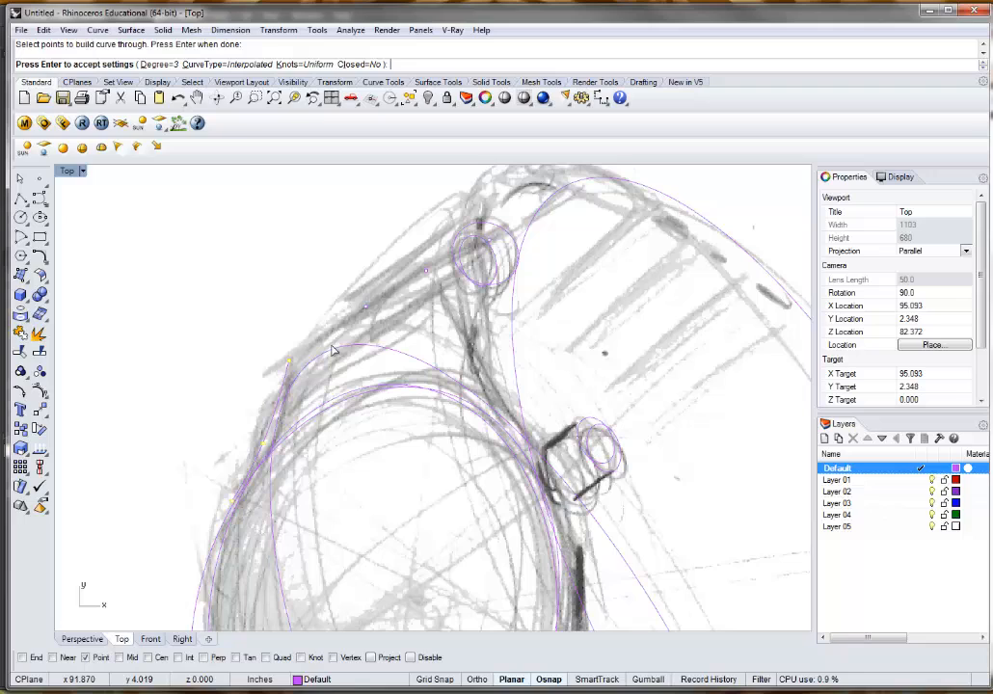
mouse_move(320, 405)
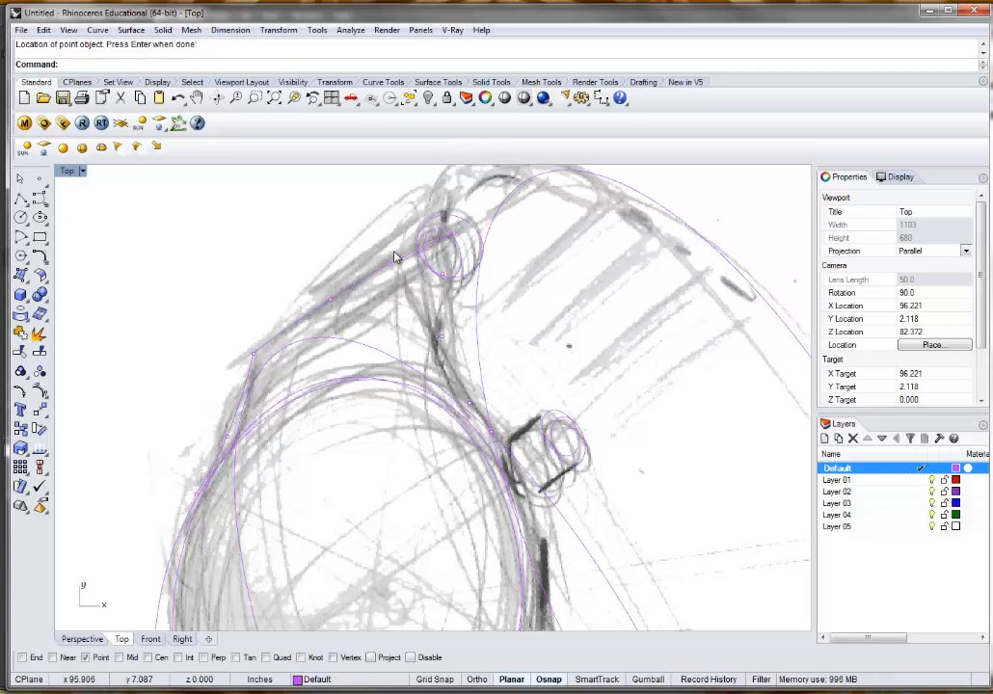
mouse_move(183, 249)
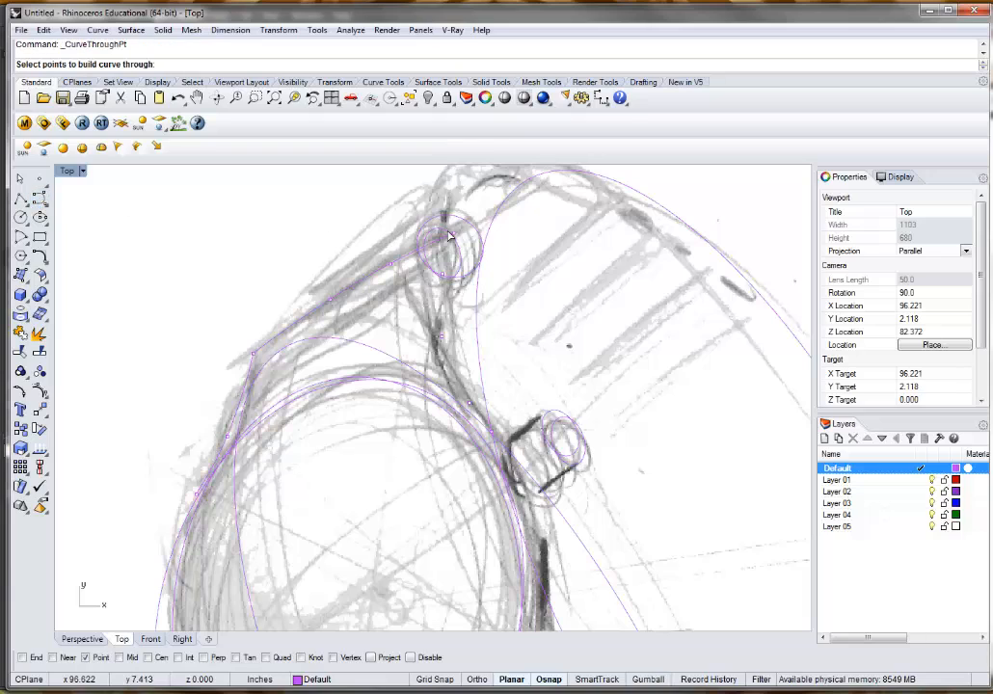
left_click(449, 235)
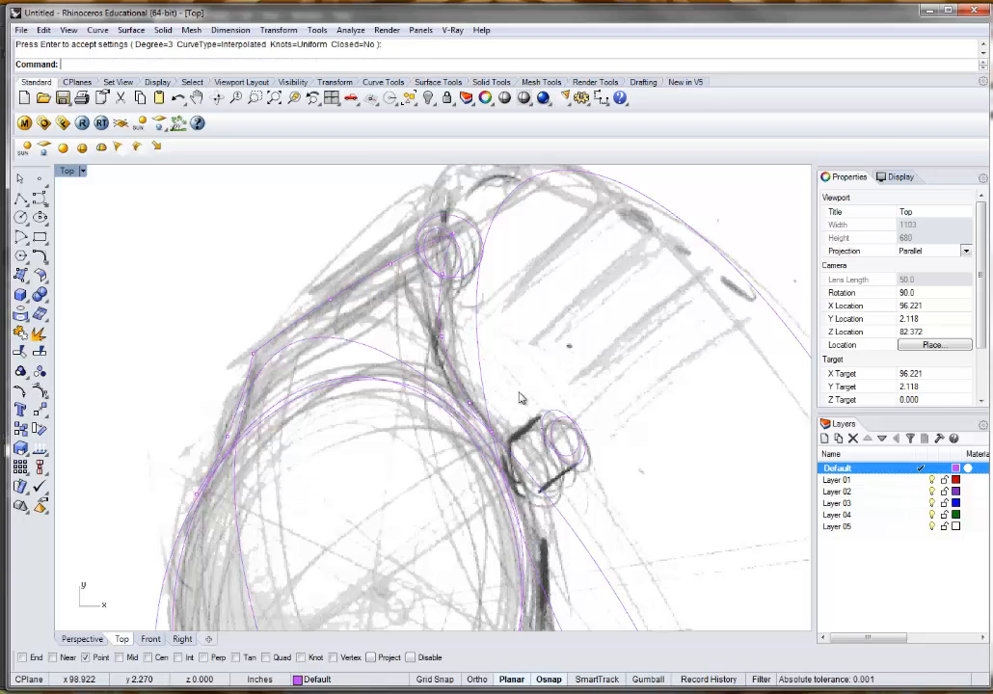
left_click_drag(520, 397, 501, 436)
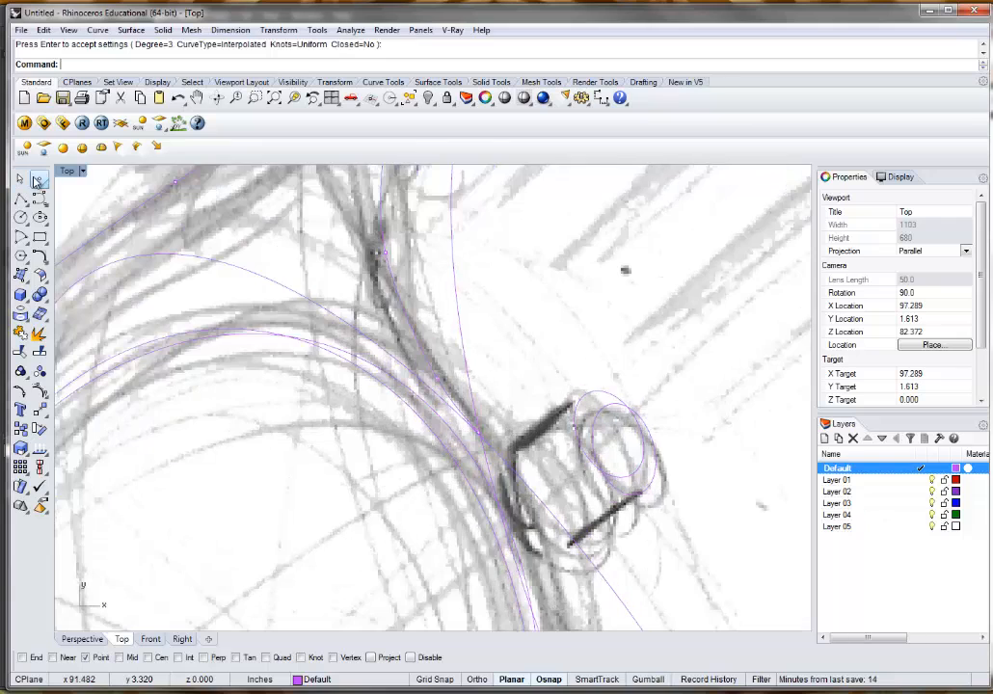
left_click(37, 181)
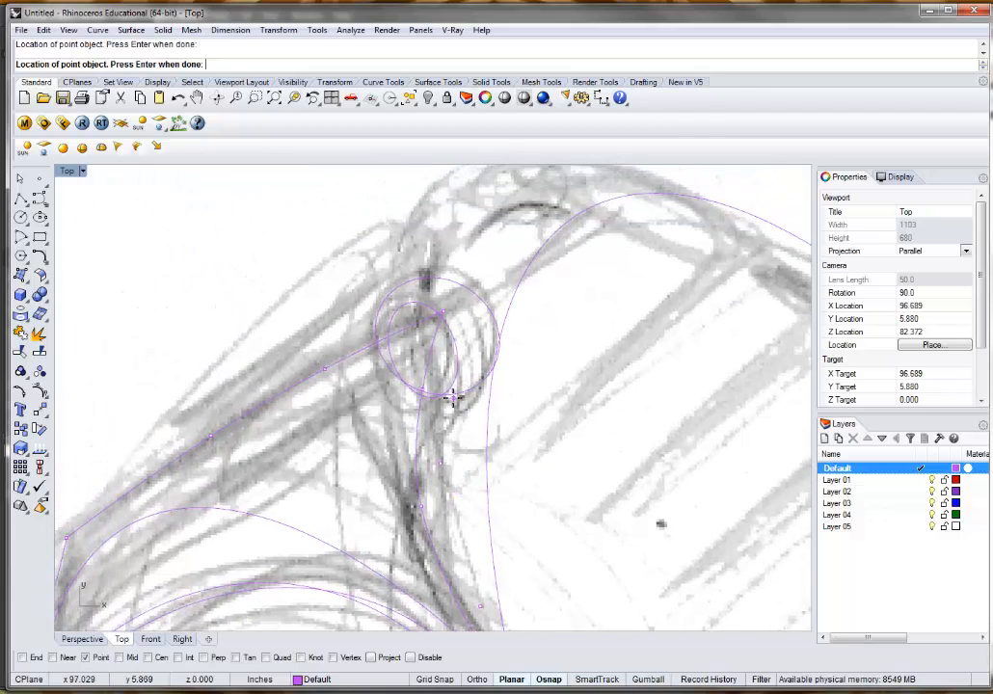
mouse_move(459, 395)
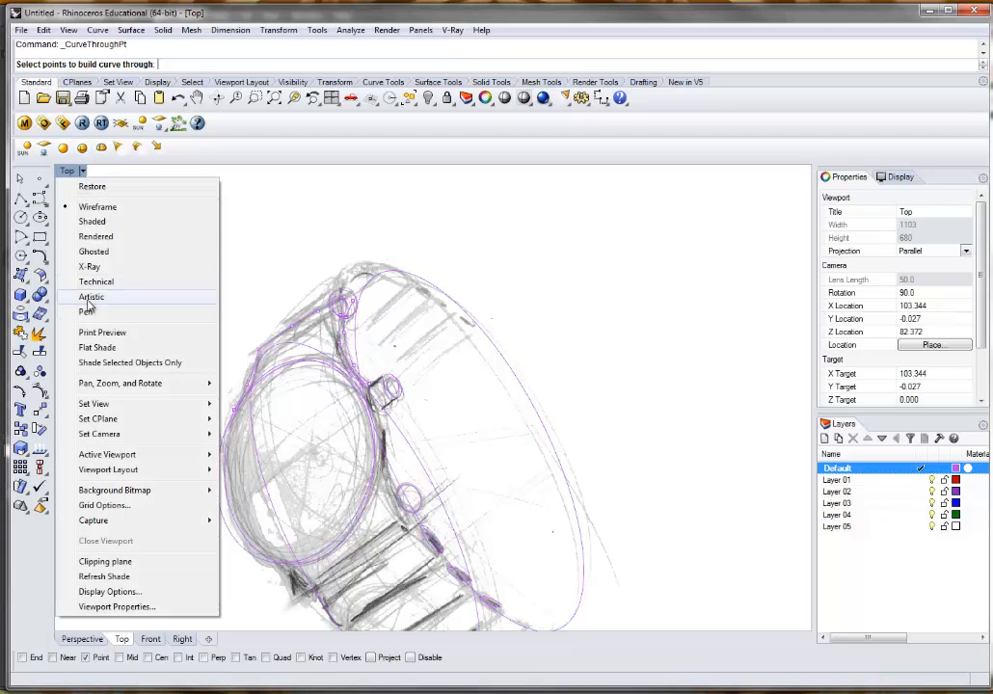
- Hide the background bitmap from the Top viewport menu and select a traced curve
left_click(114, 490)
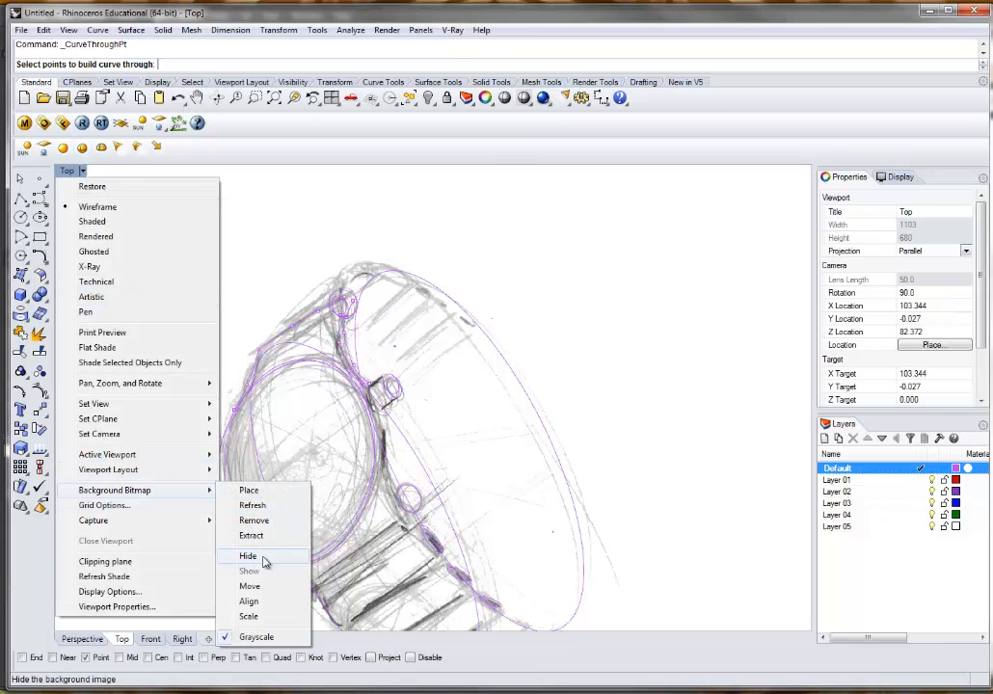
left_click(247, 555)
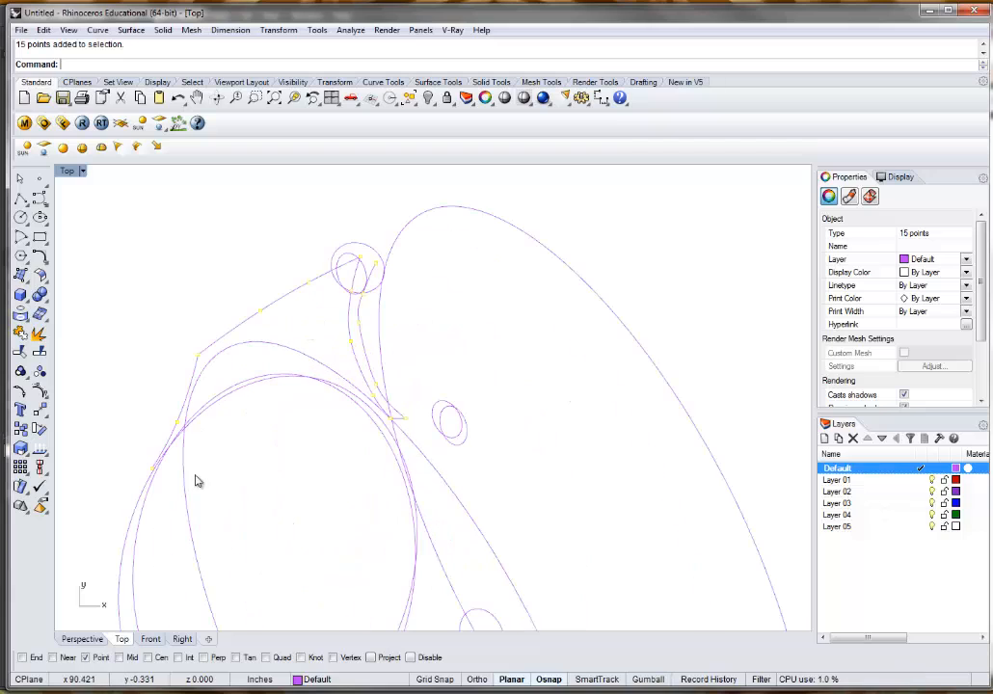
left_click(150, 470)
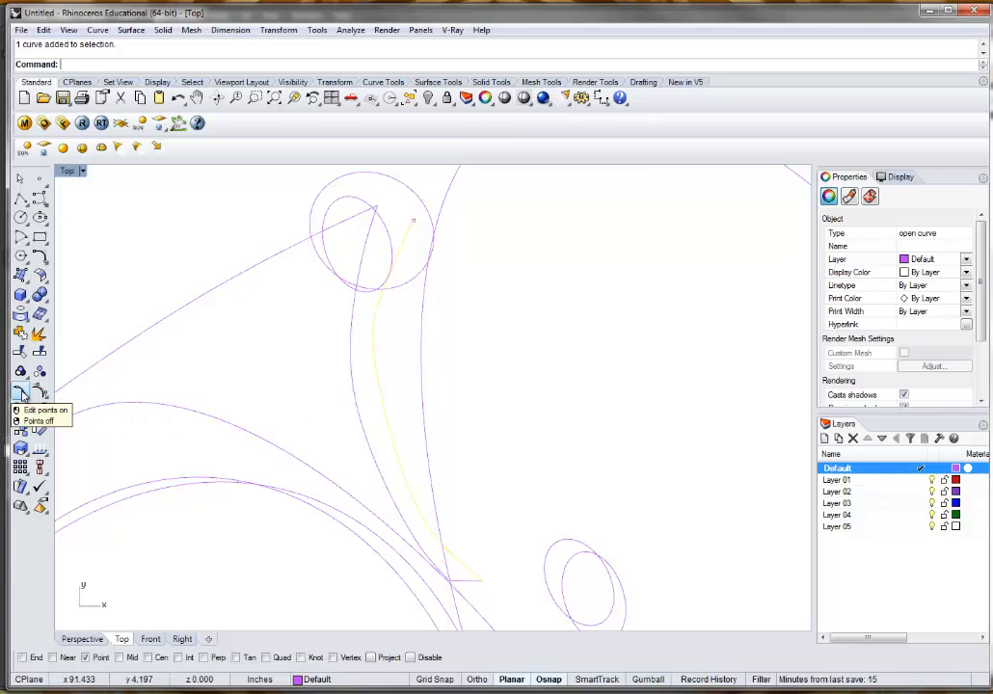
- Turn on the curve's control points and drag one to reshape it
left_click(21, 393)
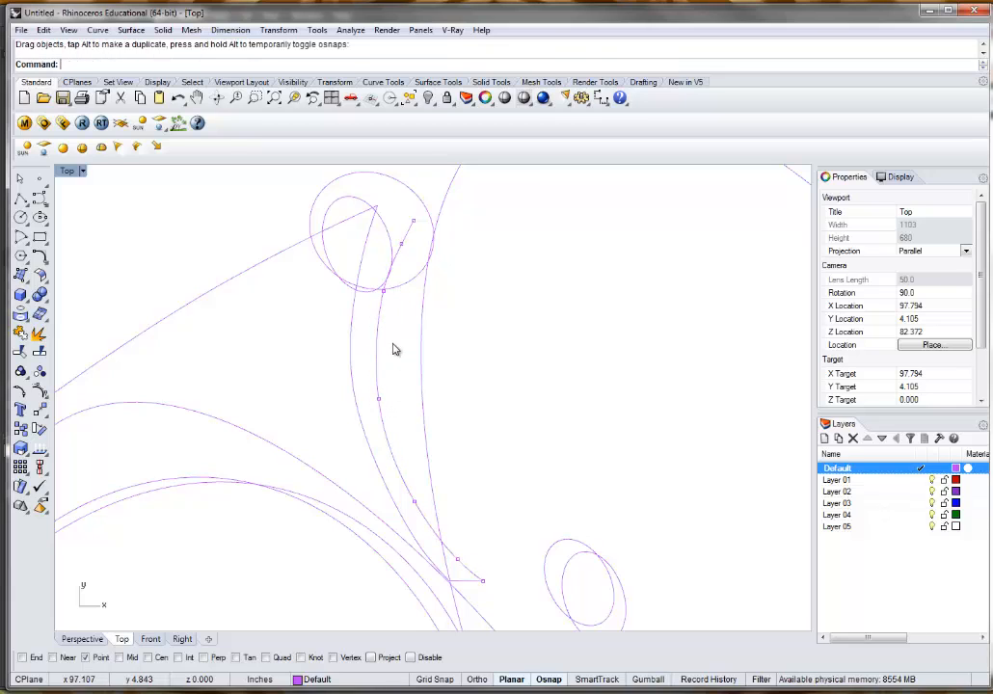
left_click_drag(393, 349, 466, 469)
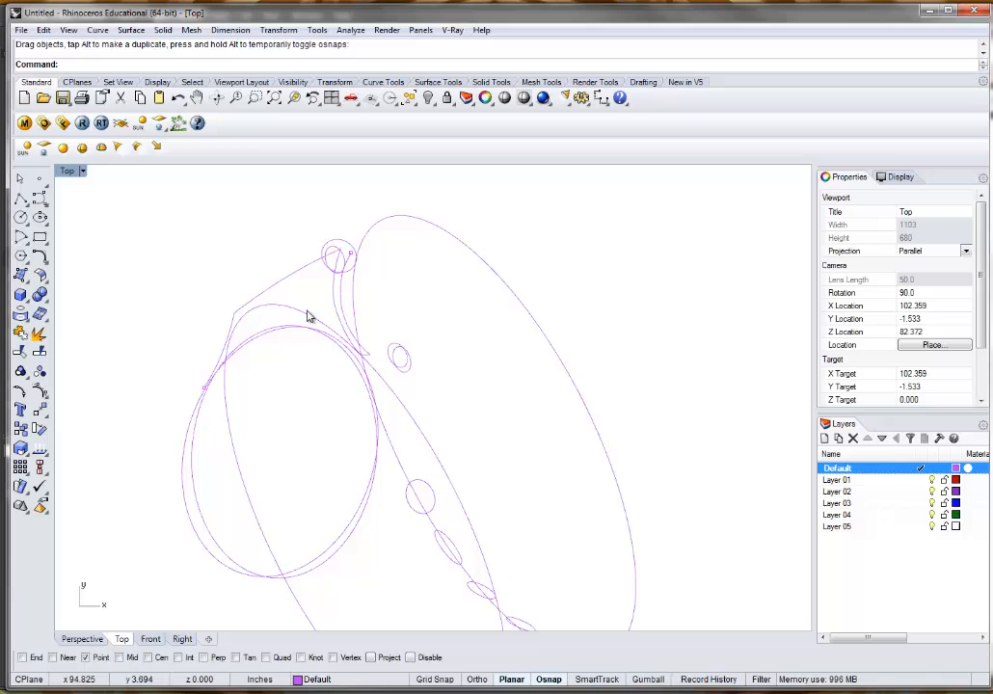
mouse_move(304, 326)
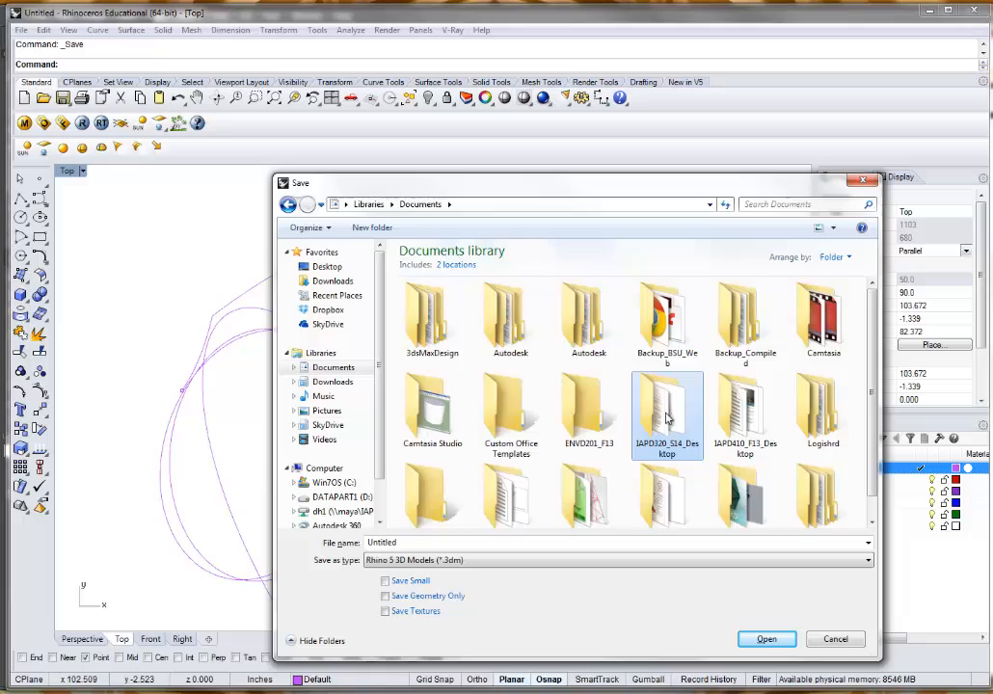
- Save the drawing as Sketchercise1.3dm in the IAPD020_S14_Desktop folder
double_click(667, 405)
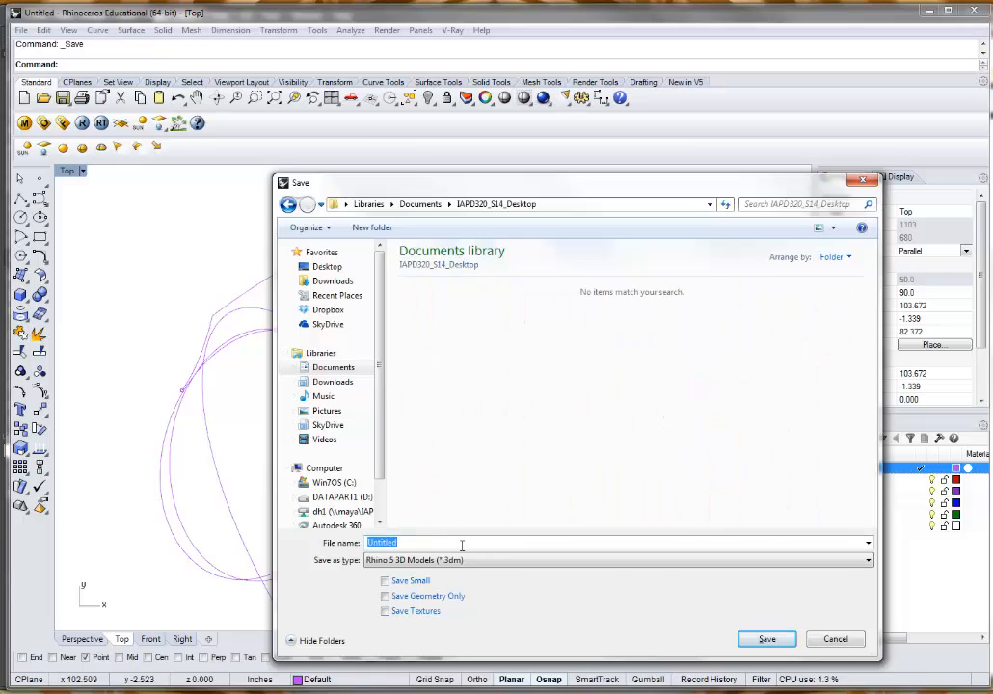
type("Sketchercise1")
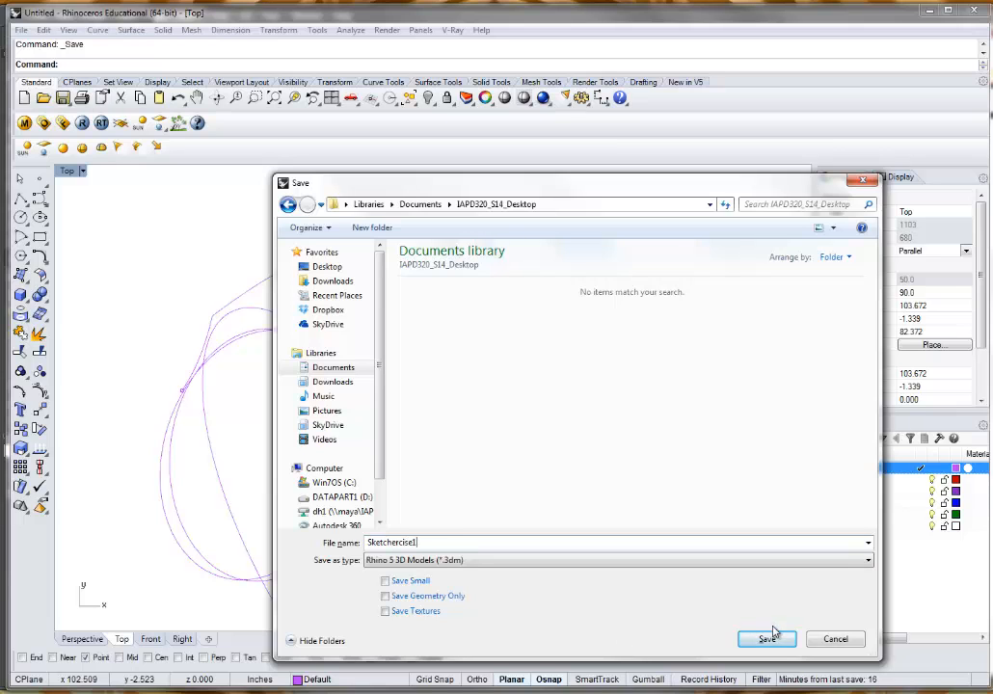
left_click(767, 638)
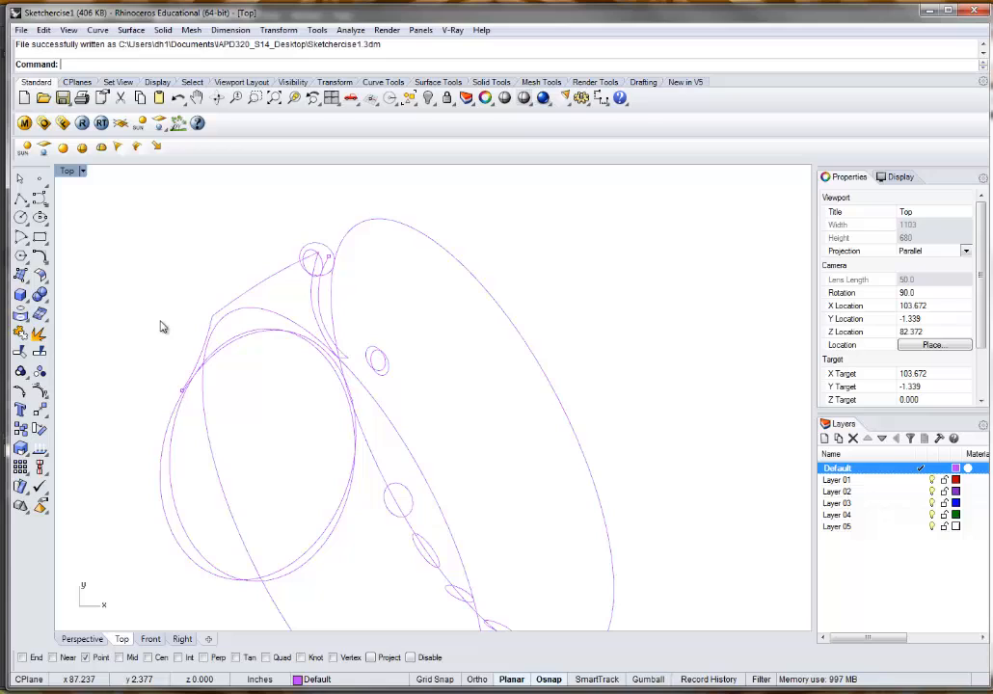
mouse_move(597, 559)
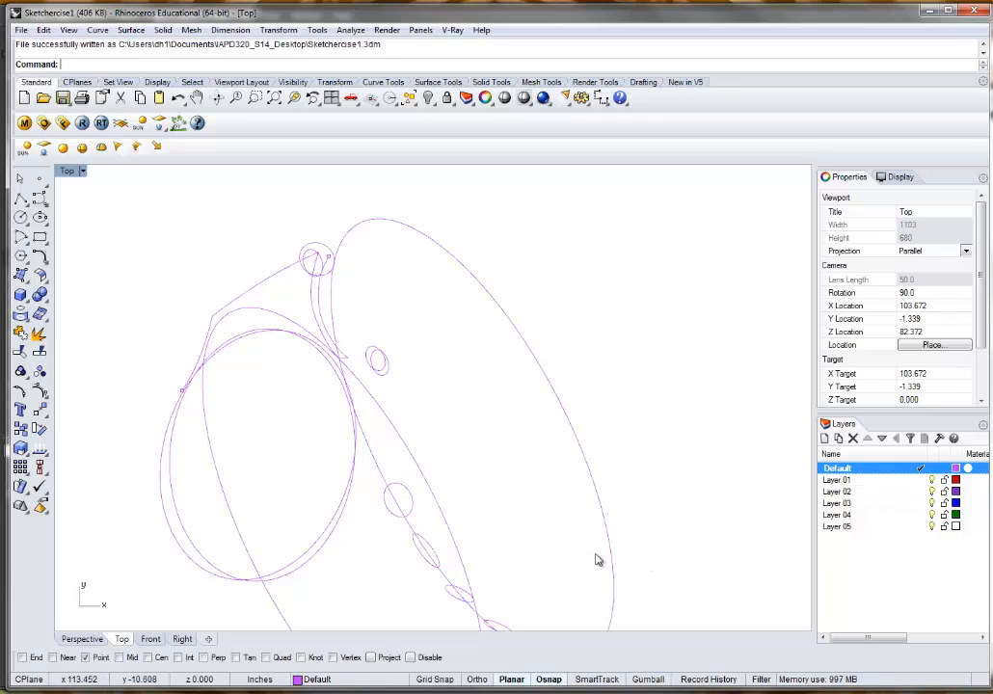
mouse_move(602, 492)
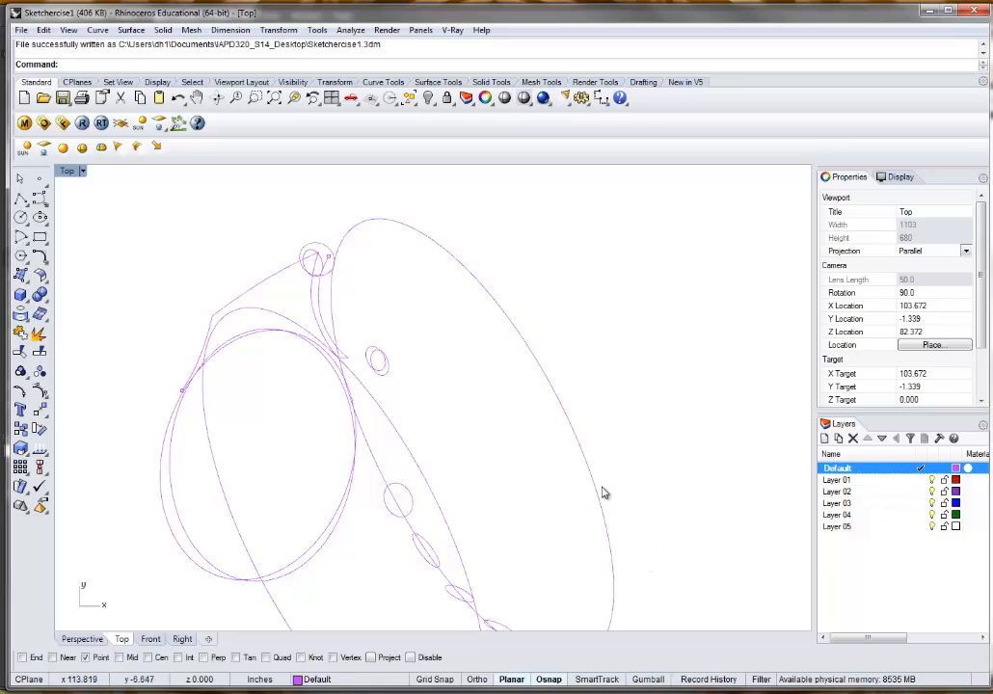
mouse_move(597, 455)
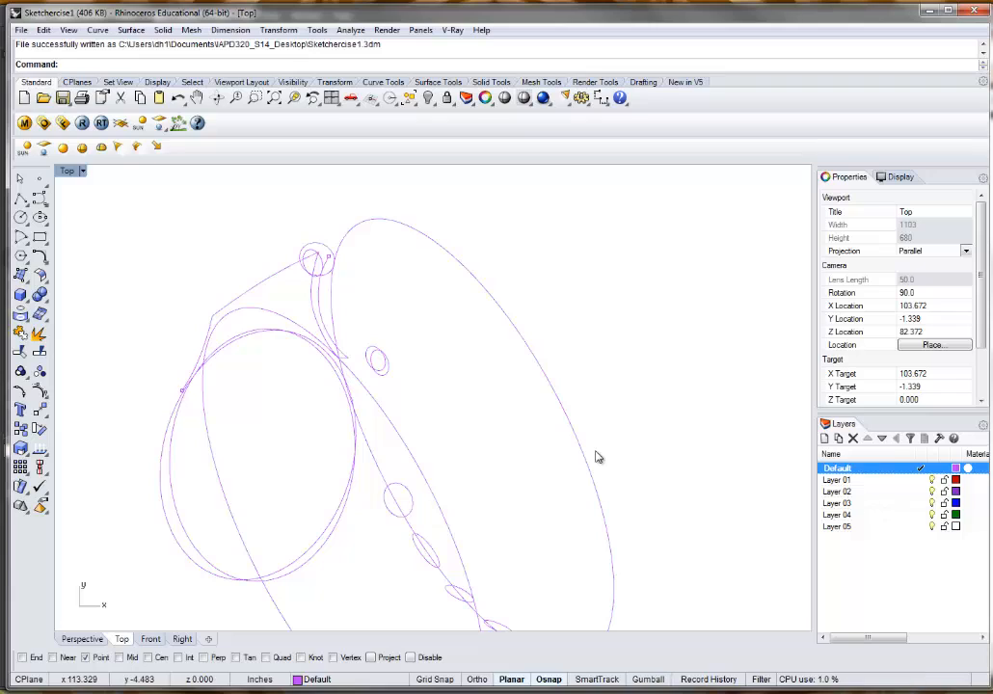